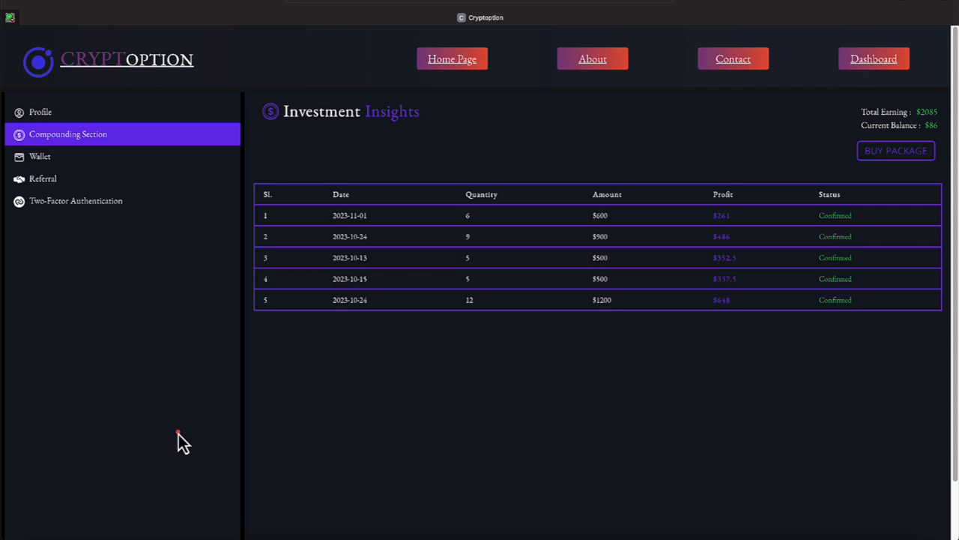
pyautogui.moveTo(225, 400)
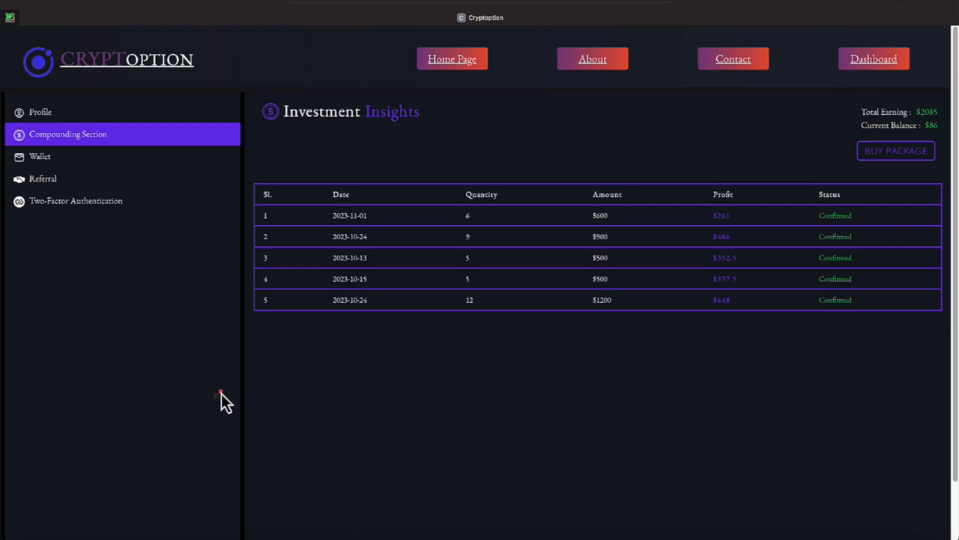
pyautogui.moveTo(457, 314)
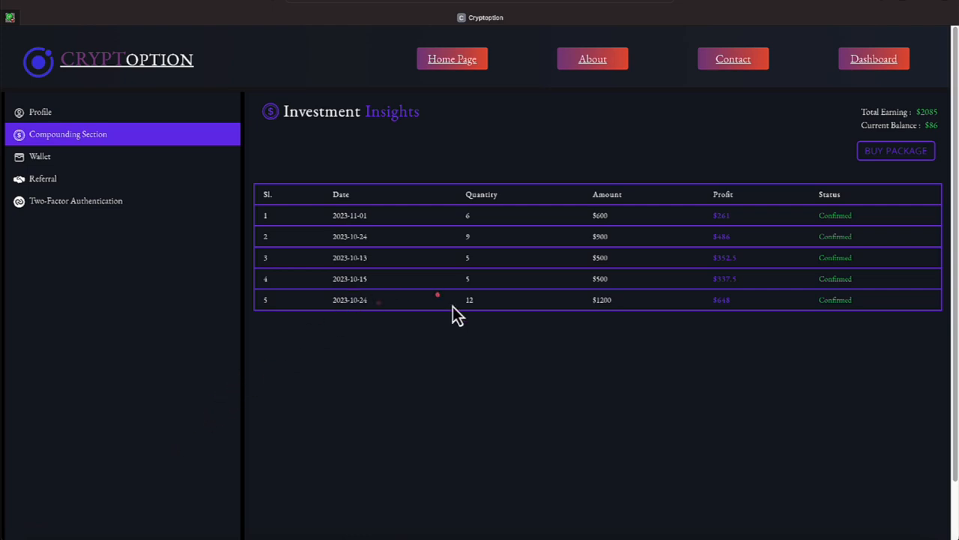
pyautogui.moveTo(405, 495)
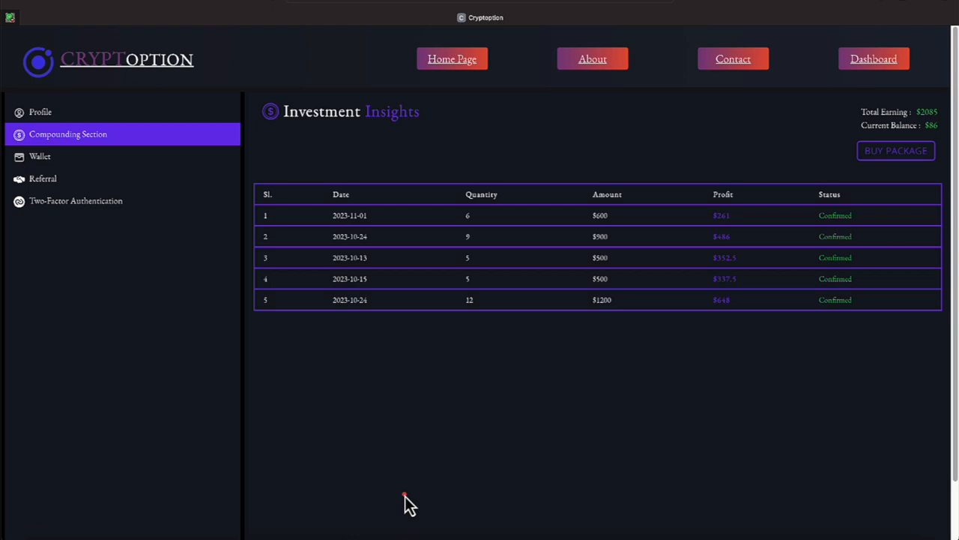
pyautogui.moveTo(348, 335)
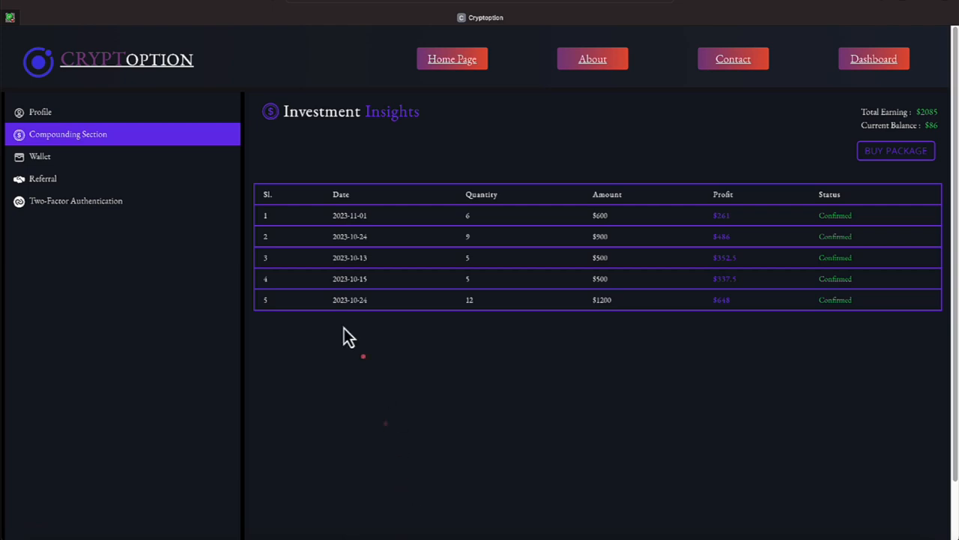
# - Open the Wallet overview from the sidebar
pyautogui.click(40, 155)
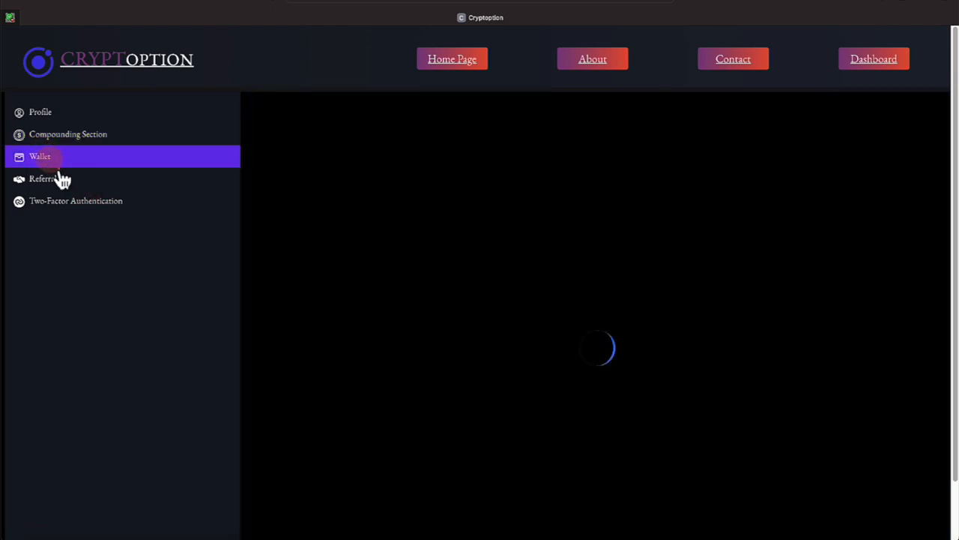
pyautogui.click(39, 156)
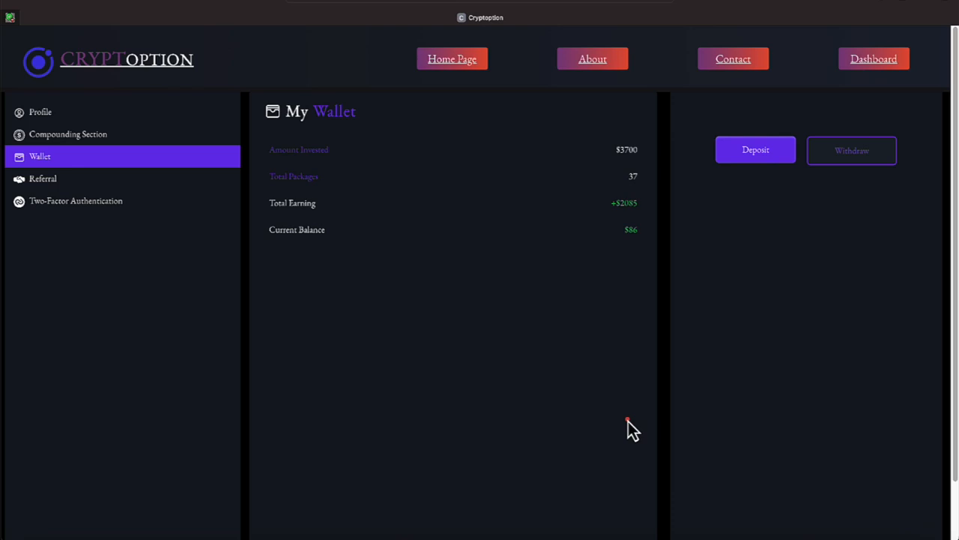
pyautogui.moveTo(645, 285)
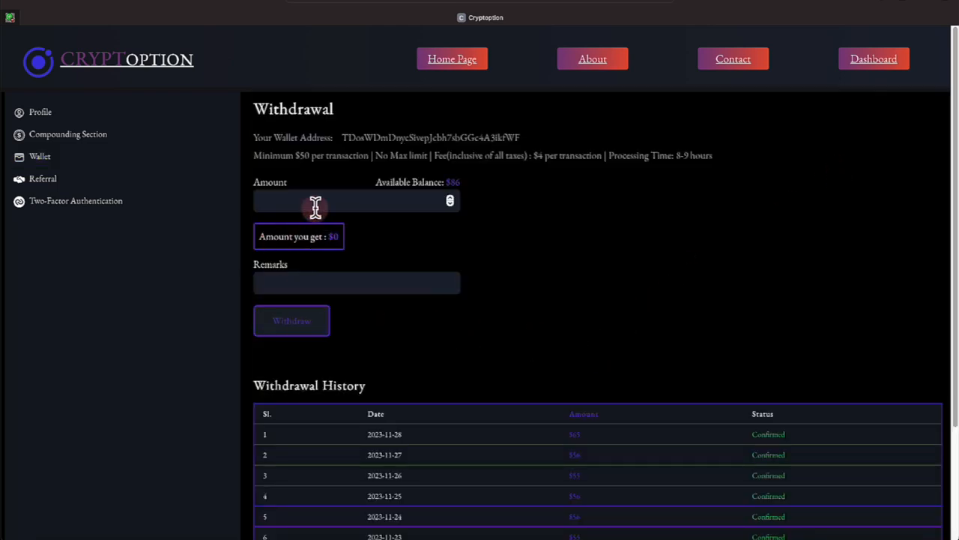
# - Enter 86 as the withdrawal amount and submit, receiving $82 after the fee
pyautogui.write('8')
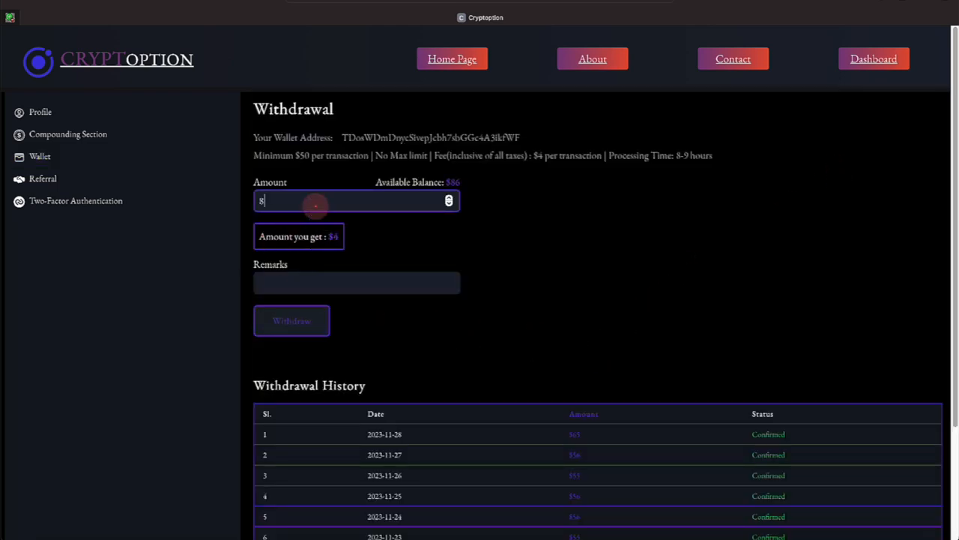
pyautogui.write('6')
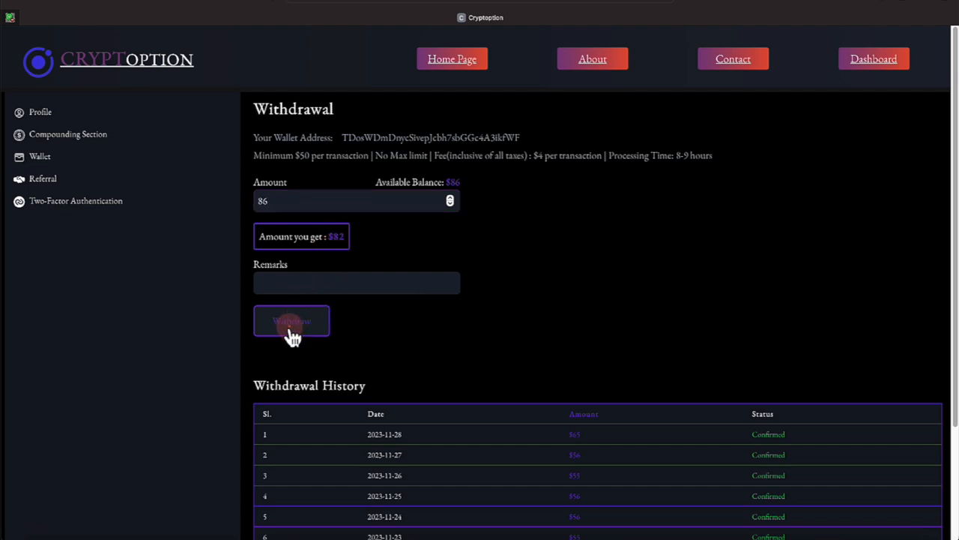
pyautogui.click(291, 321)
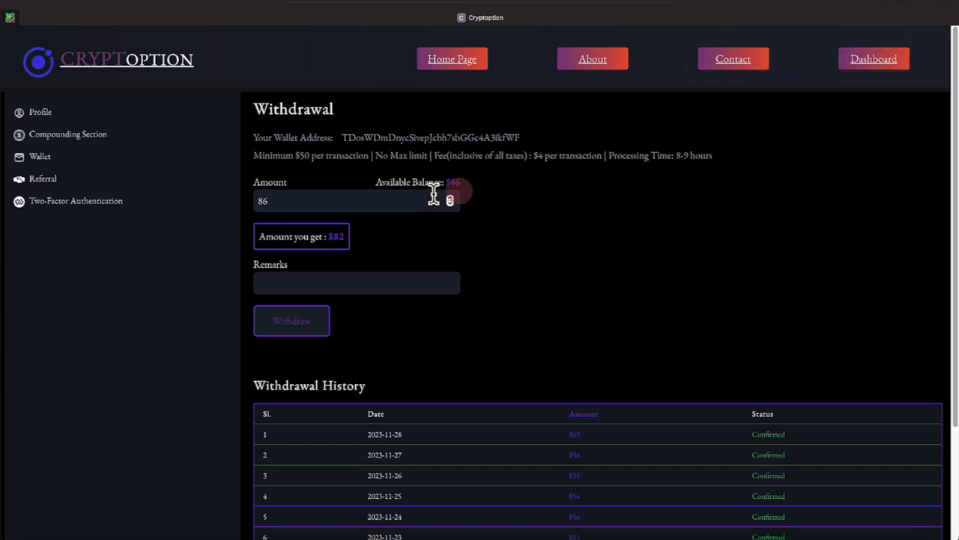
pyautogui.moveTo(498, 196)
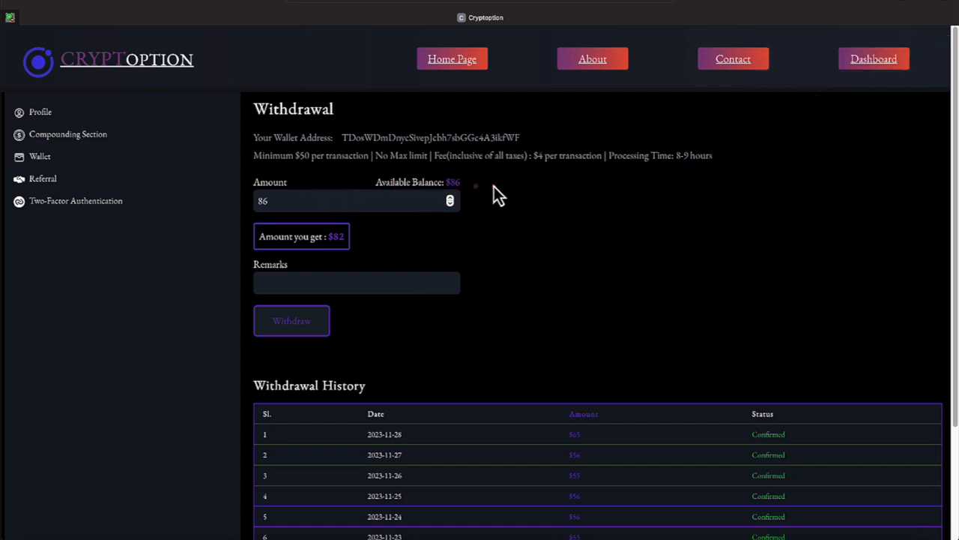
pyautogui.moveTo(560, 143)
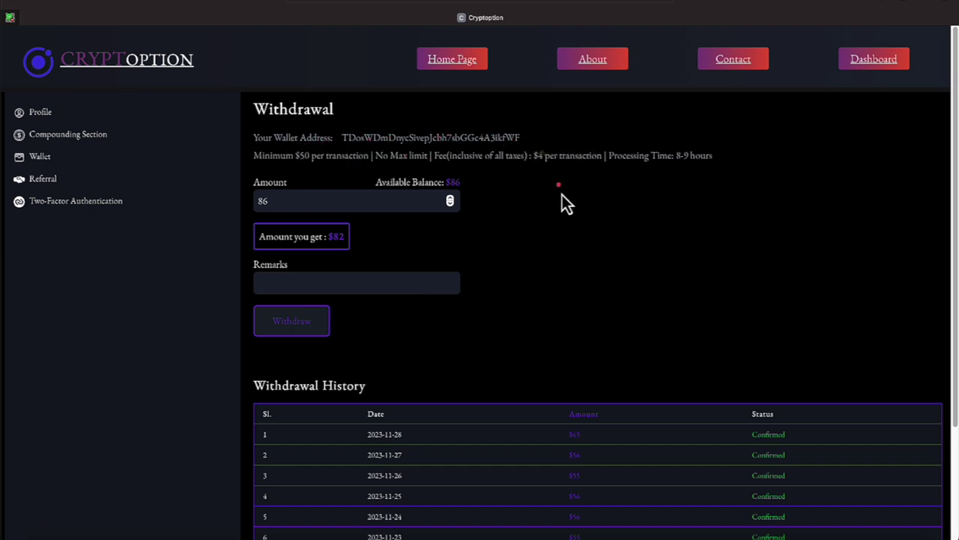
pyautogui.moveTo(622, 248)
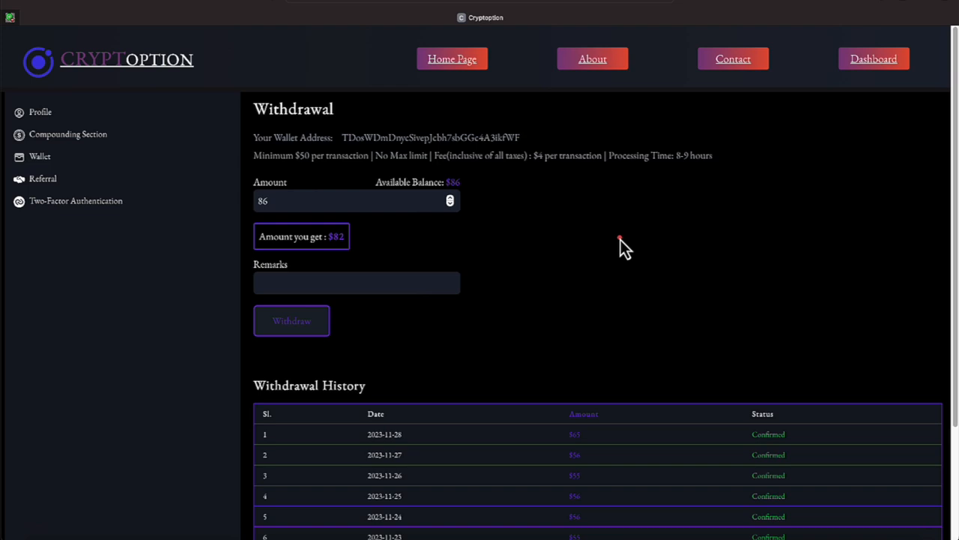
pyautogui.moveTo(448, 204)
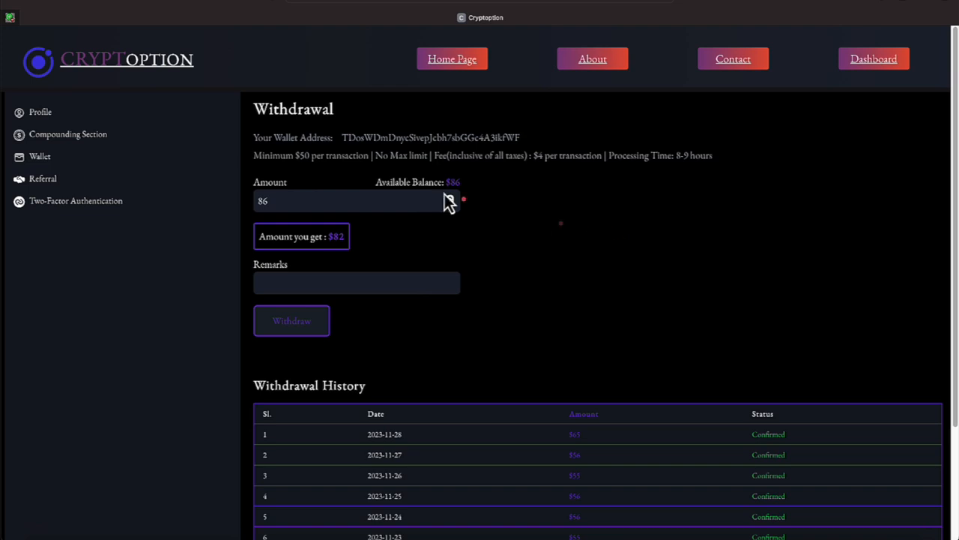
# - Return to Wallet and open the withdrawal form with its history table
pyautogui.click(40, 156)
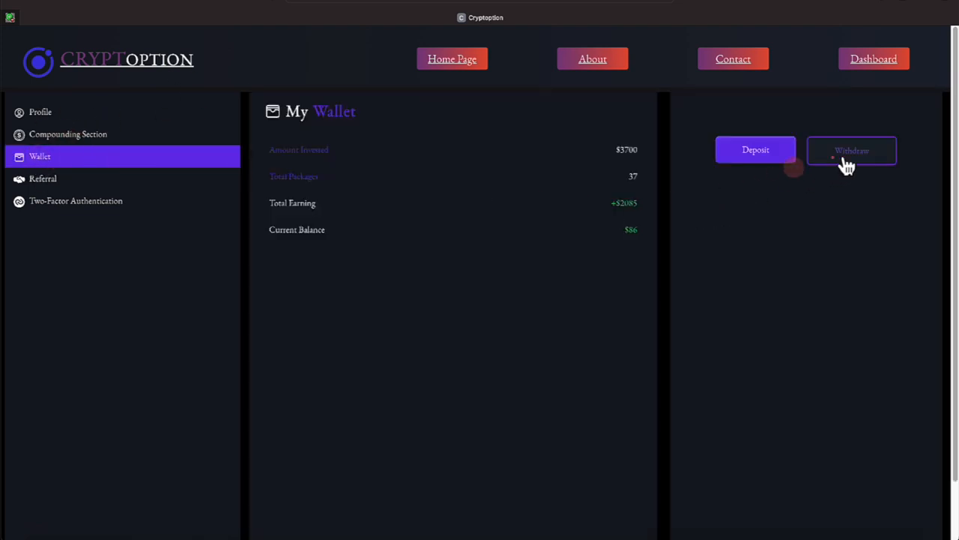
pyautogui.click(852, 151)
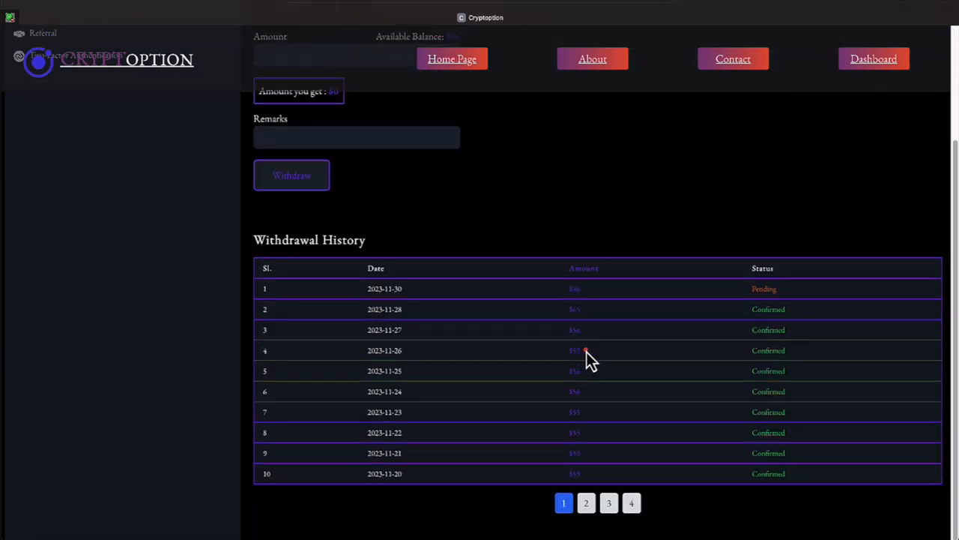
pyautogui.moveTo(702, 324)
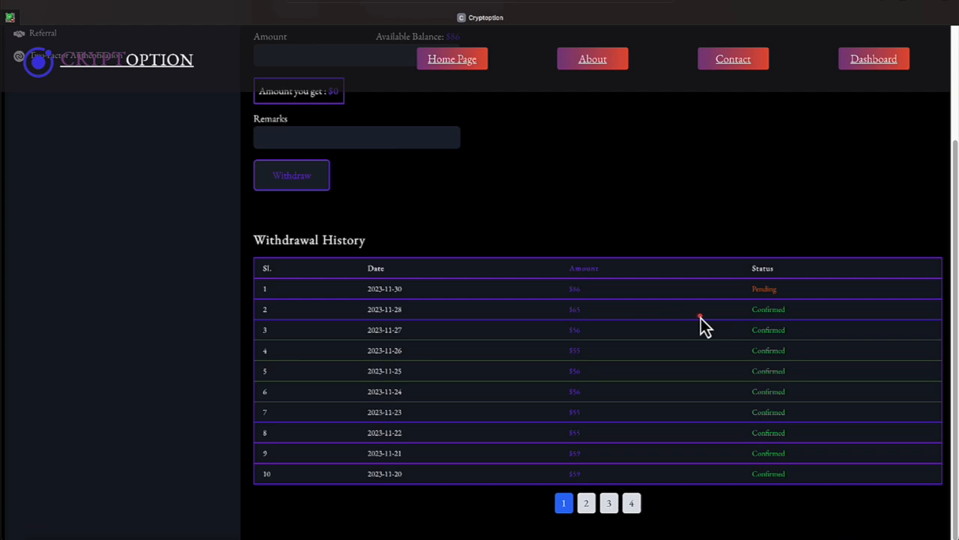
pyautogui.moveTo(605, 330)
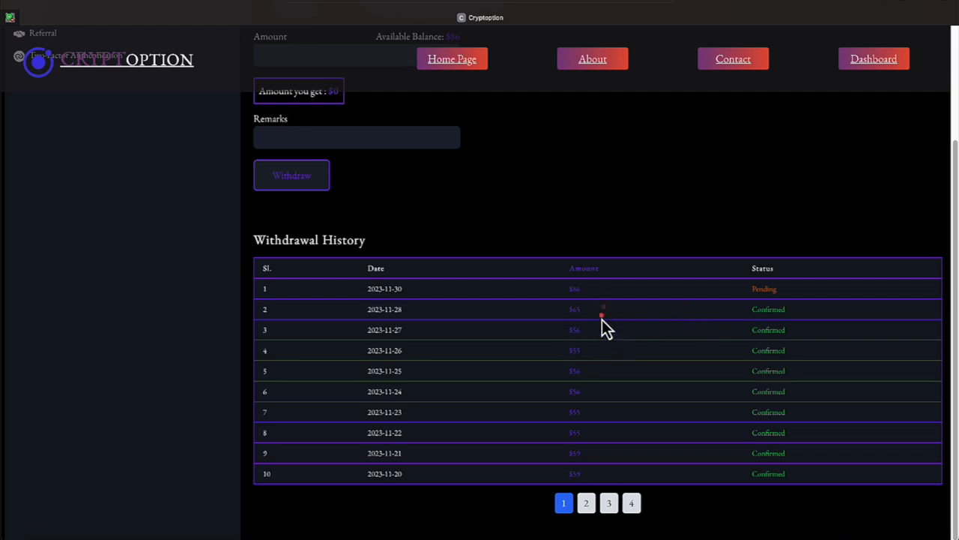
pyautogui.moveTo(611, 431)
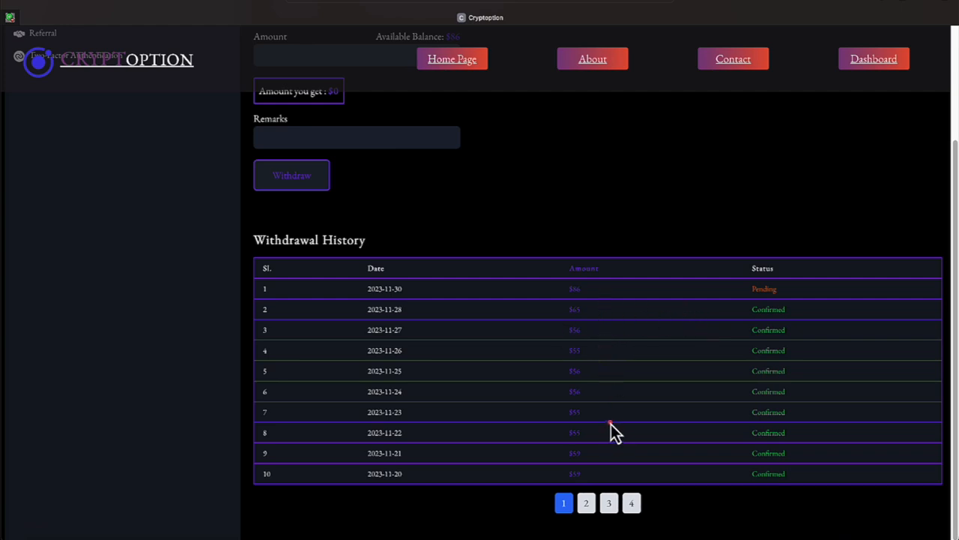
pyautogui.moveTo(576, 342)
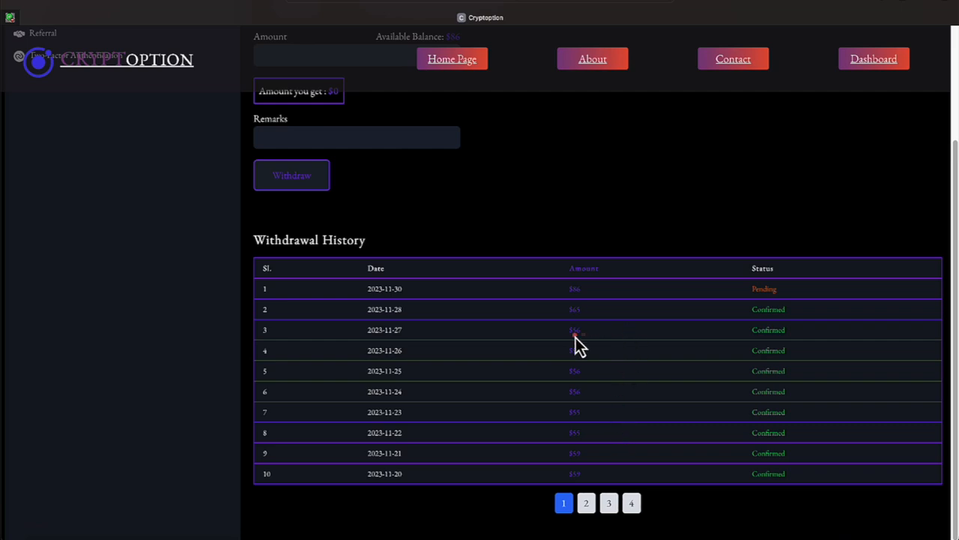
pyautogui.moveTo(585, 343)
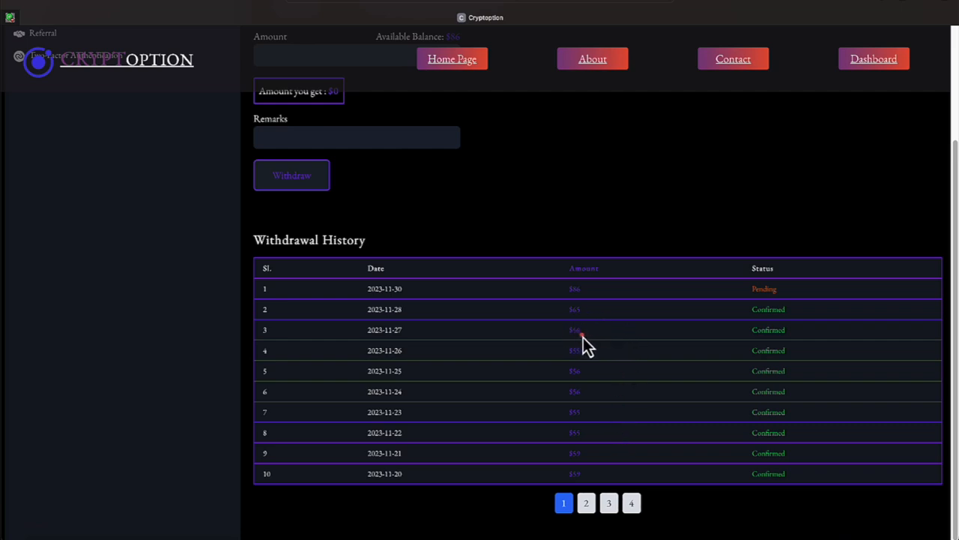
pyautogui.moveTo(585, 354)
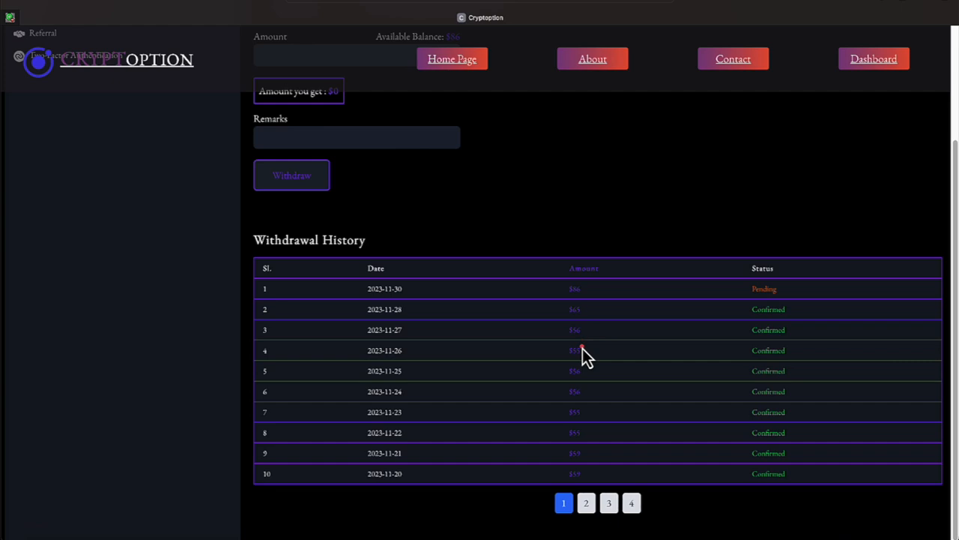
pyautogui.moveTo(599, 354)
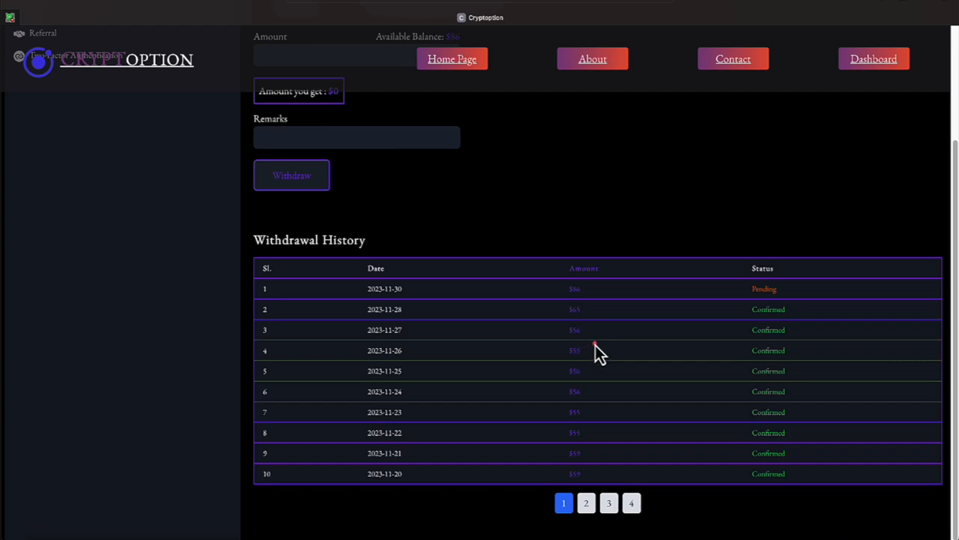
pyautogui.moveTo(593, 370)
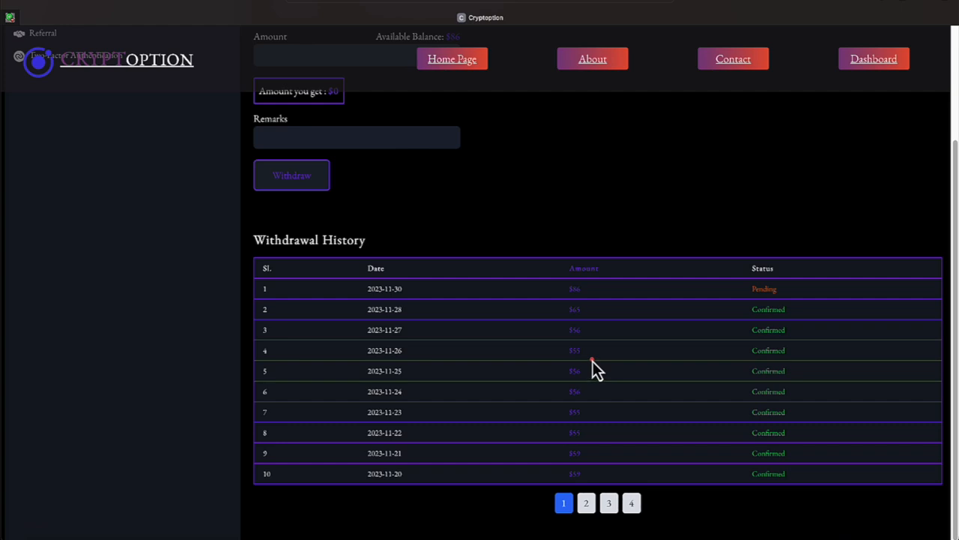
pyautogui.moveTo(601, 398)
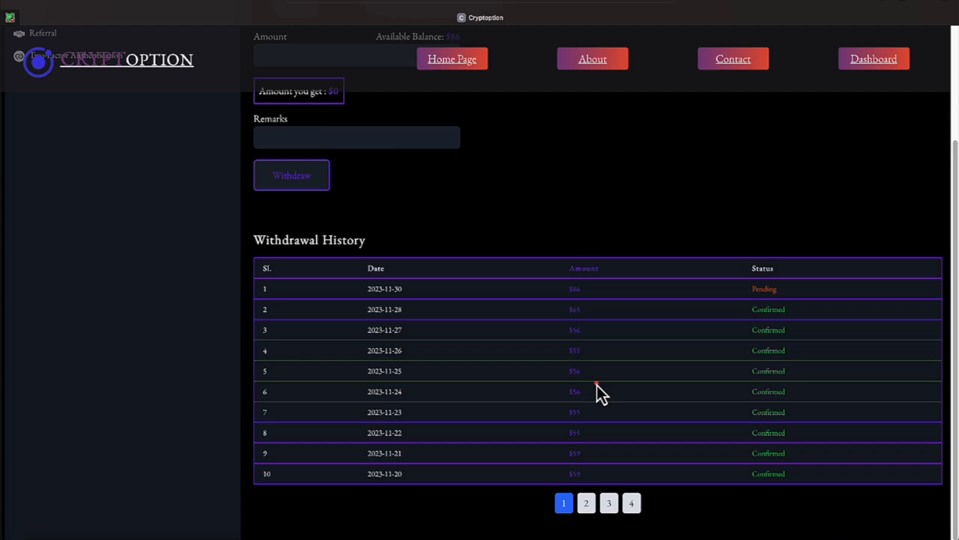
pyautogui.moveTo(588, 431)
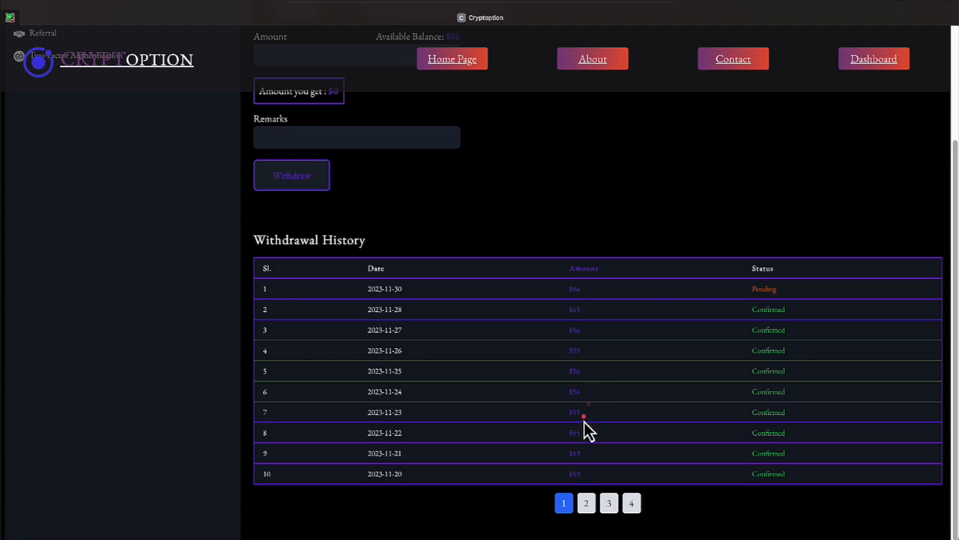
pyautogui.moveTo(614, 440)
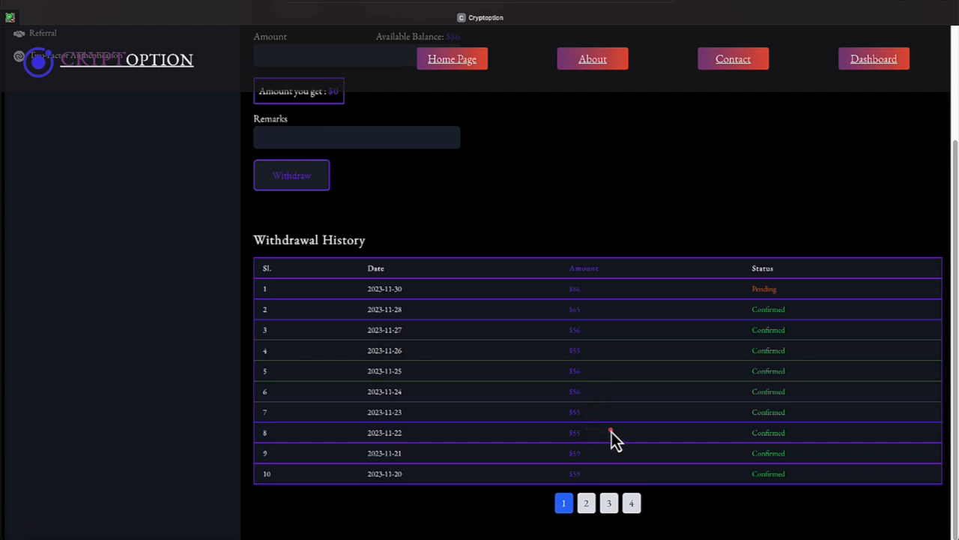
pyautogui.moveTo(613, 455)
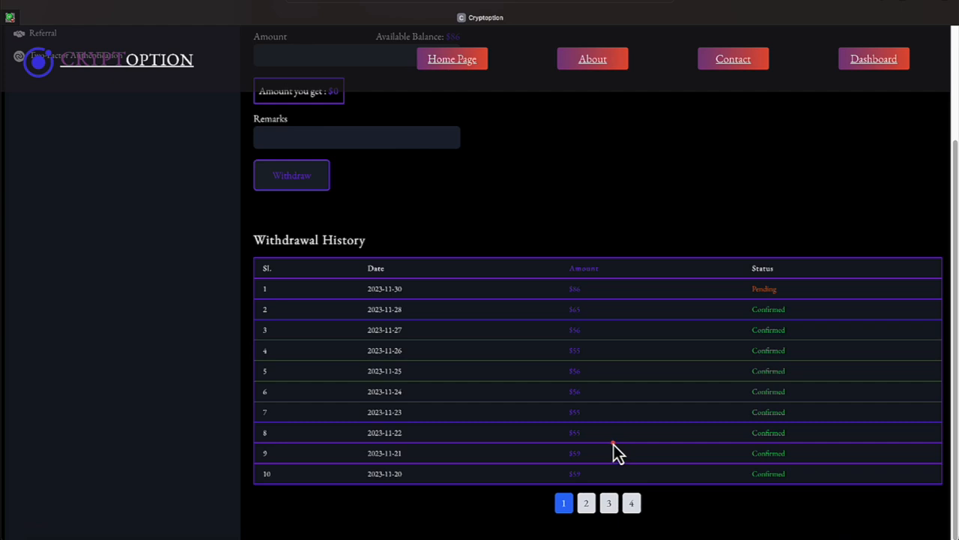
pyautogui.moveTo(612, 528)
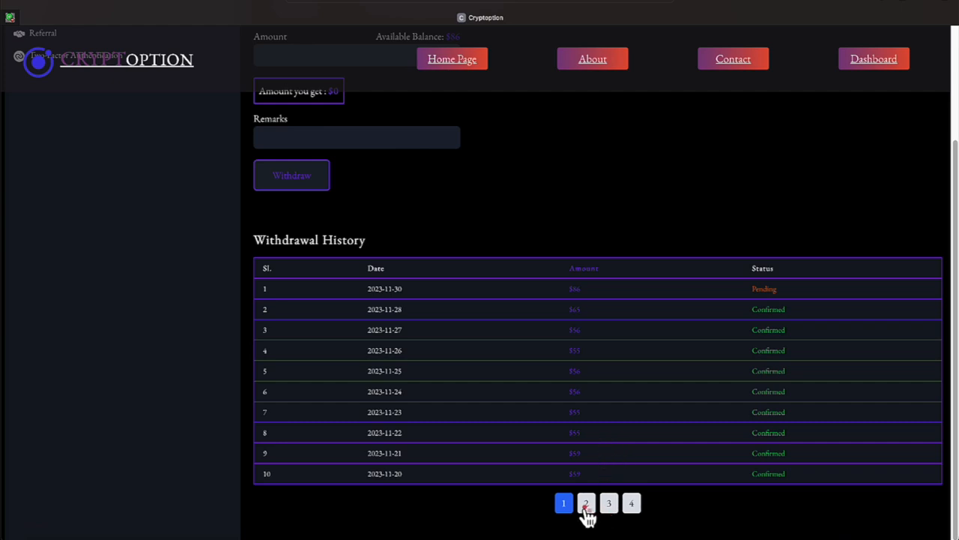
# - Page through withdrawal history pages 2, 3 and 4 to the October withdrawals
pyautogui.click(587, 503)
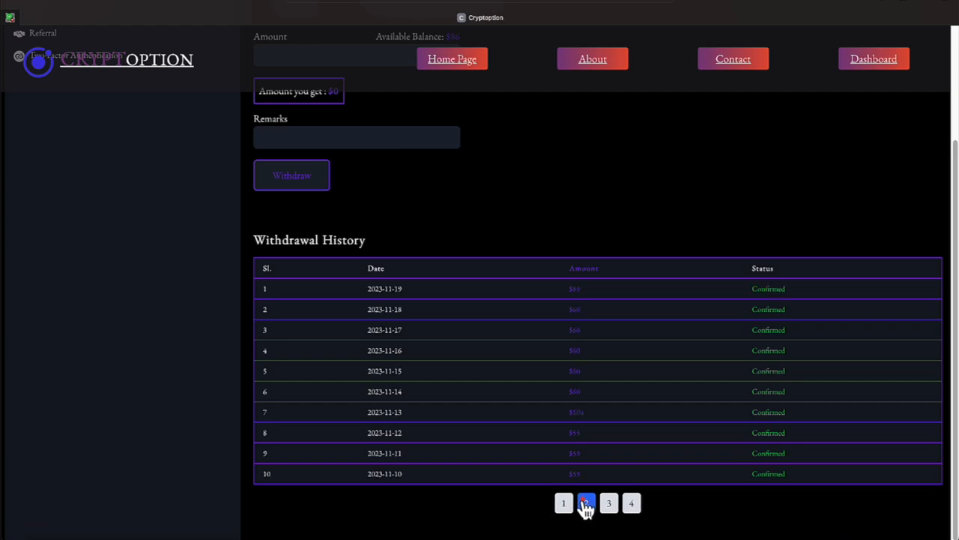
pyautogui.click(588, 503)
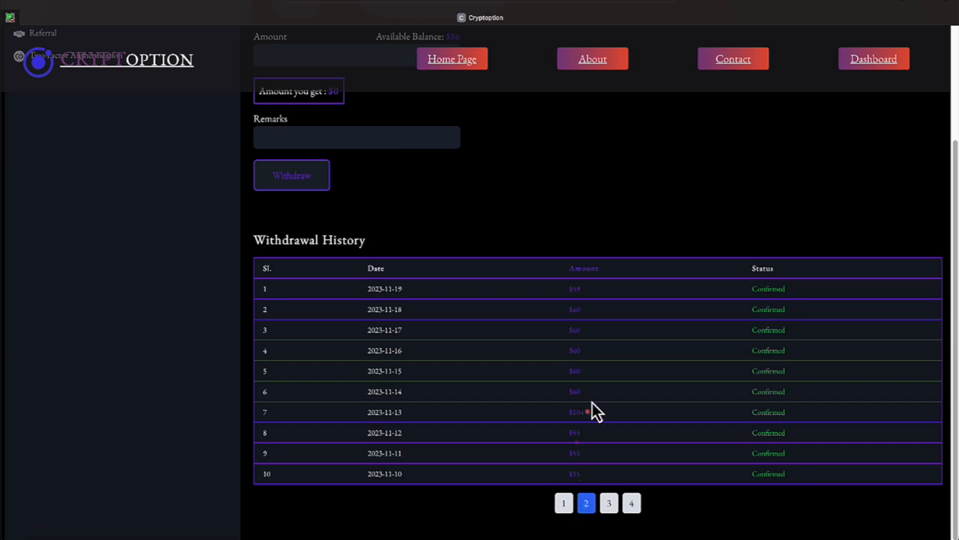
pyautogui.moveTo(602, 464)
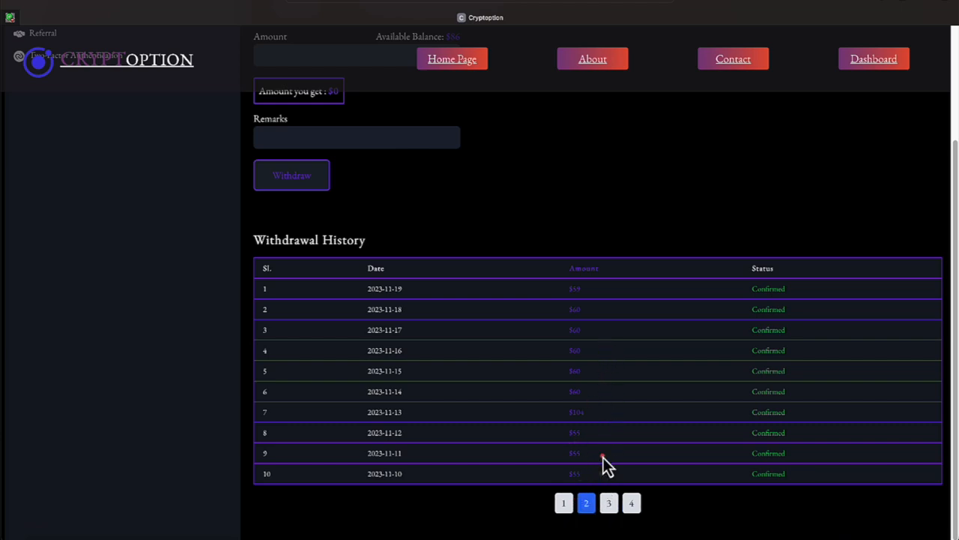
pyautogui.moveTo(597, 433)
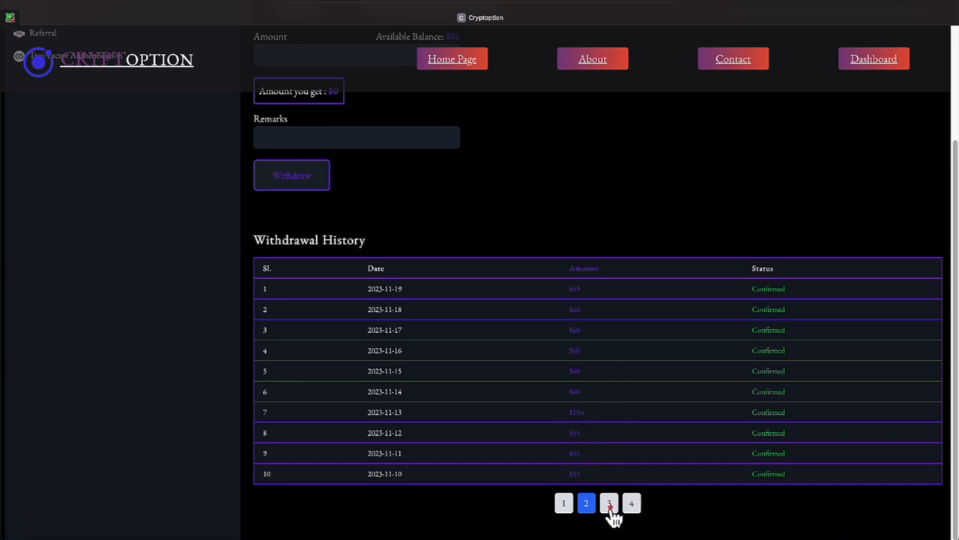
pyautogui.click(609, 503)
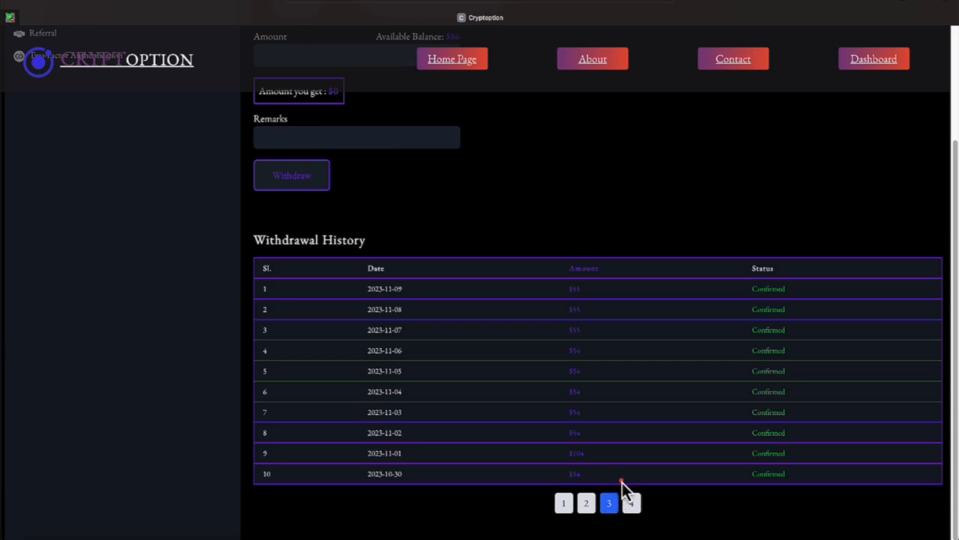
pyautogui.moveTo(572, 477)
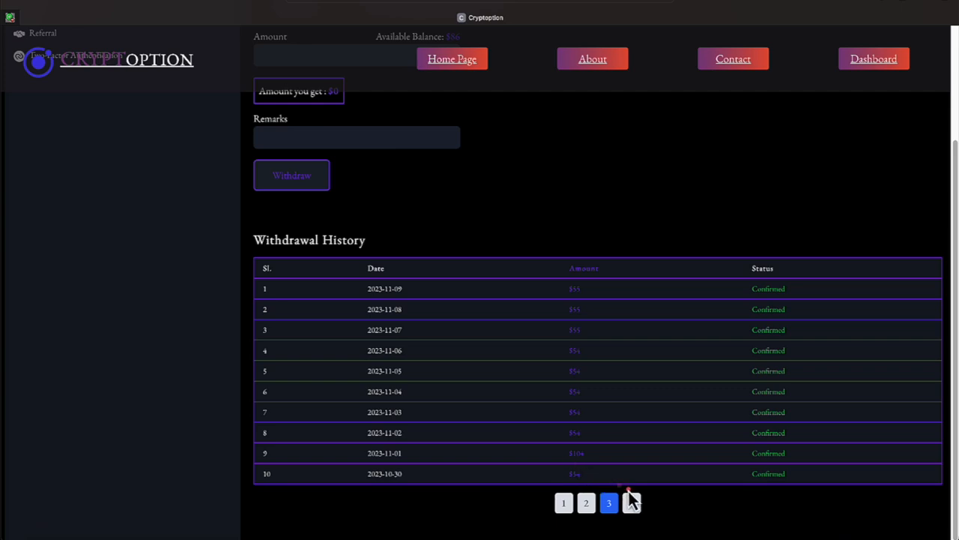
pyautogui.click(632, 502)
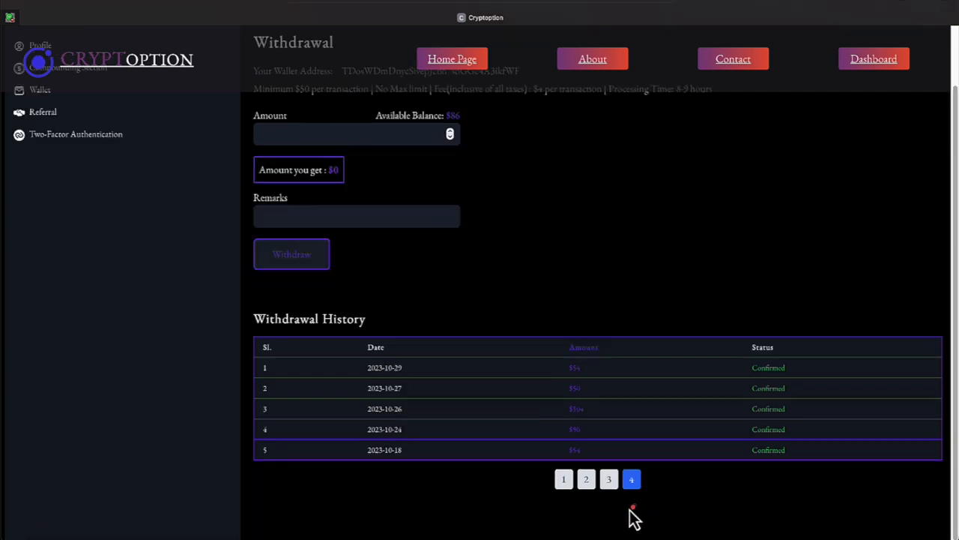
pyautogui.moveTo(589, 464)
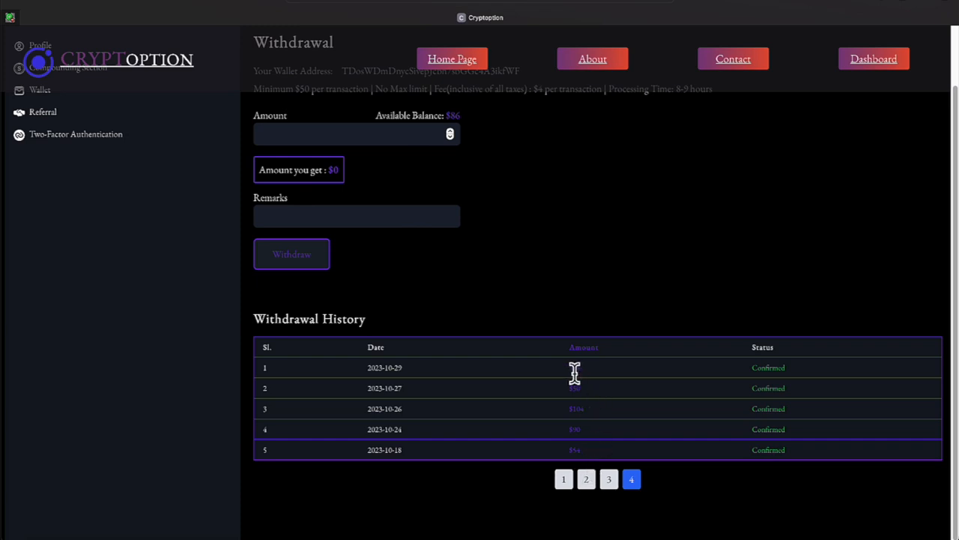
pyautogui.moveTo(590, 431)
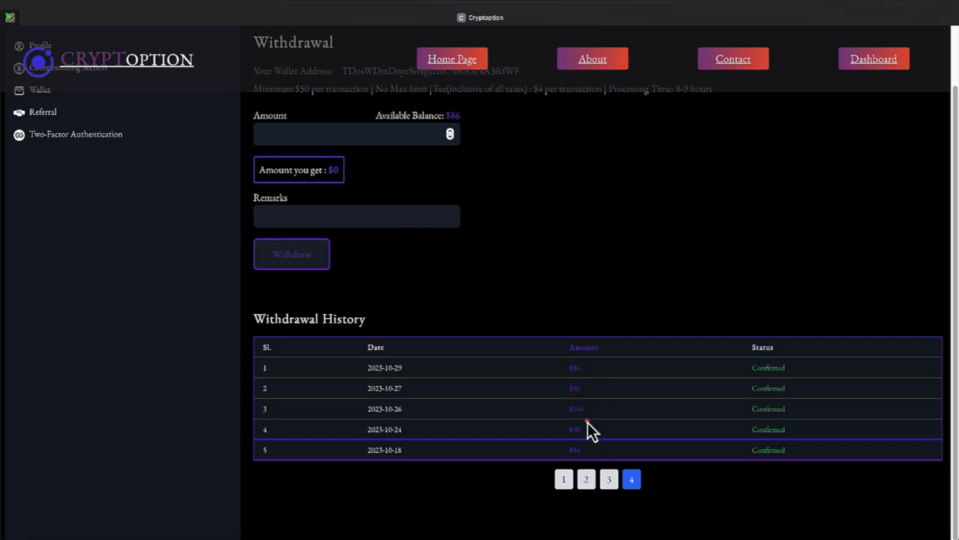
pyautogui.moveTo(599, 445)
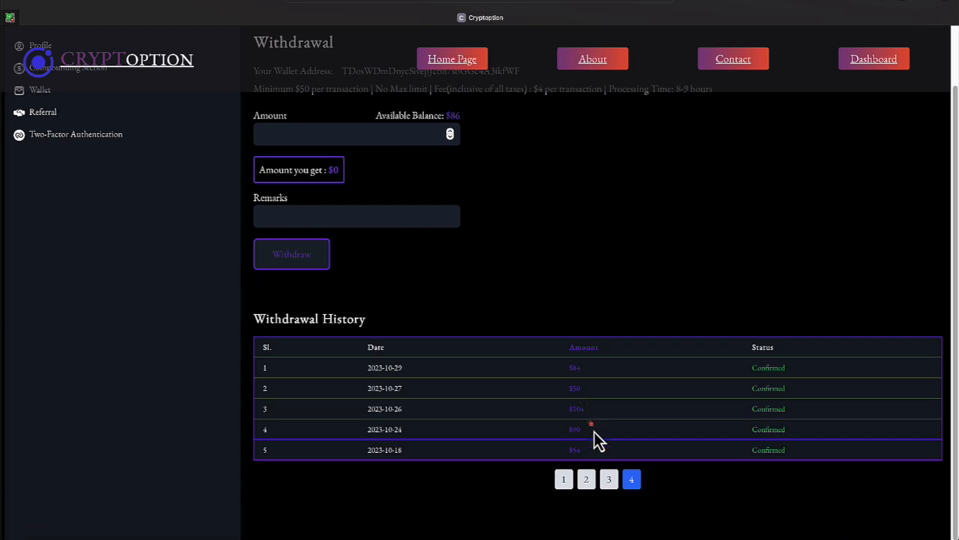
pyautogui.moveTo(138, 407)
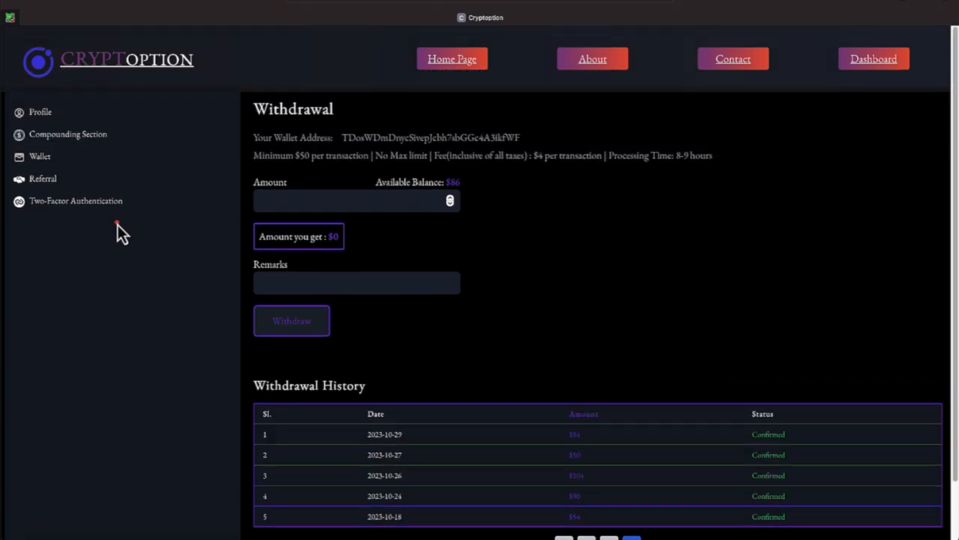
pyautogui.moveTo(42, 178)
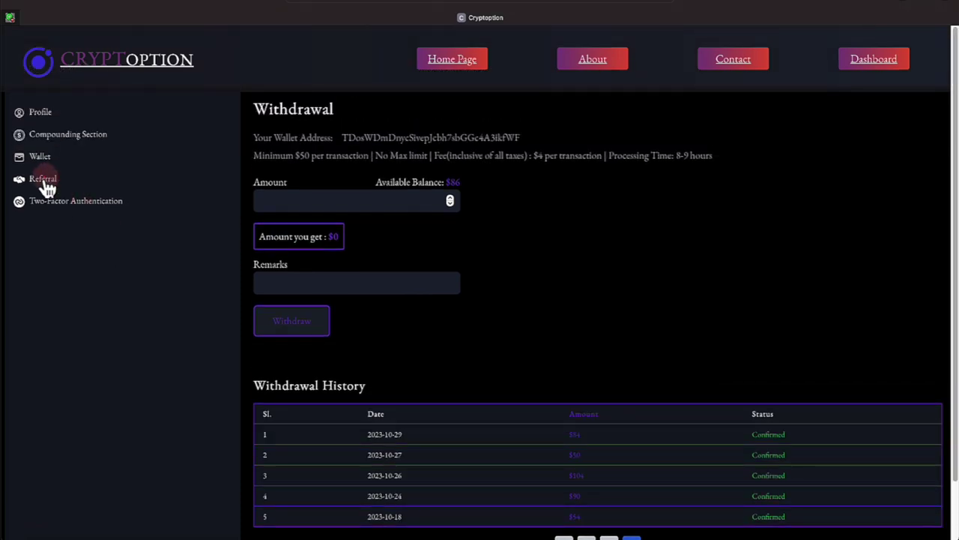
pyautogui.moveTo(750, 93)
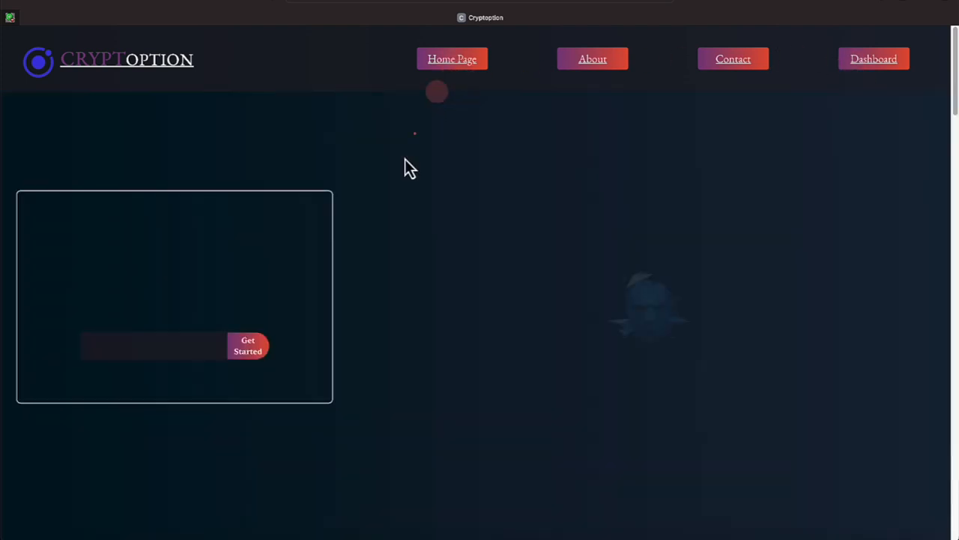
# - Scroll the homepage past the Mega Deal cards to the 3% Super Mega Deal banner
pyautogui.scroll(-3)
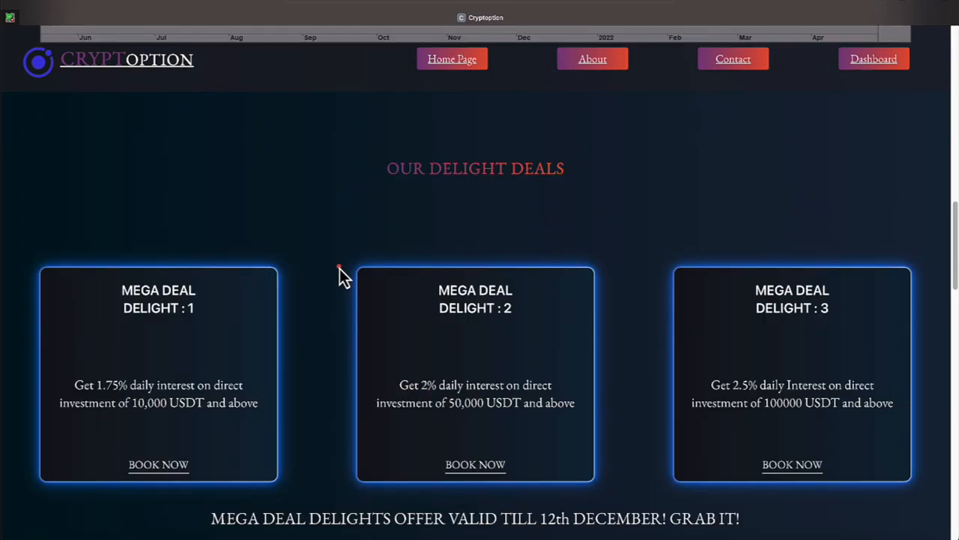
pyautogui.scroll(-3)
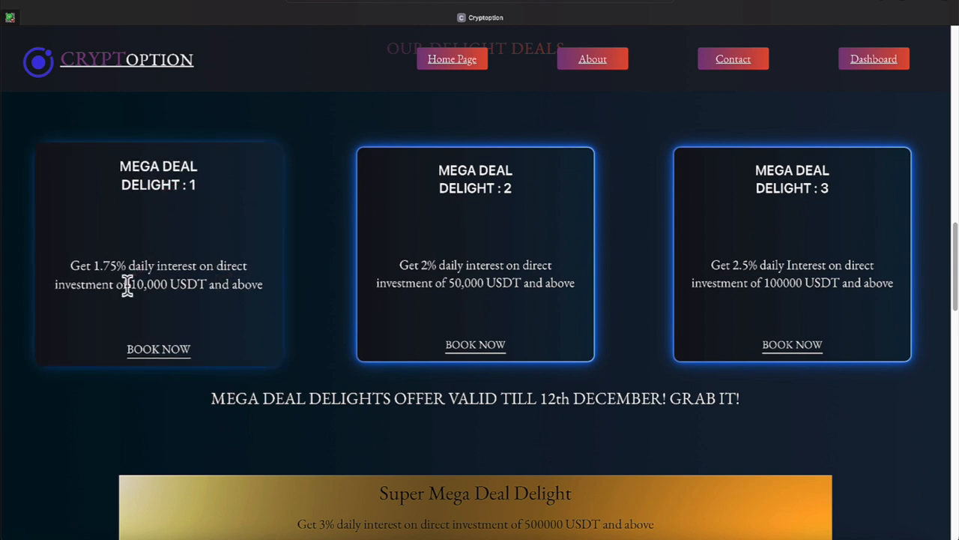
pyautogui.moveTo(166, 292)
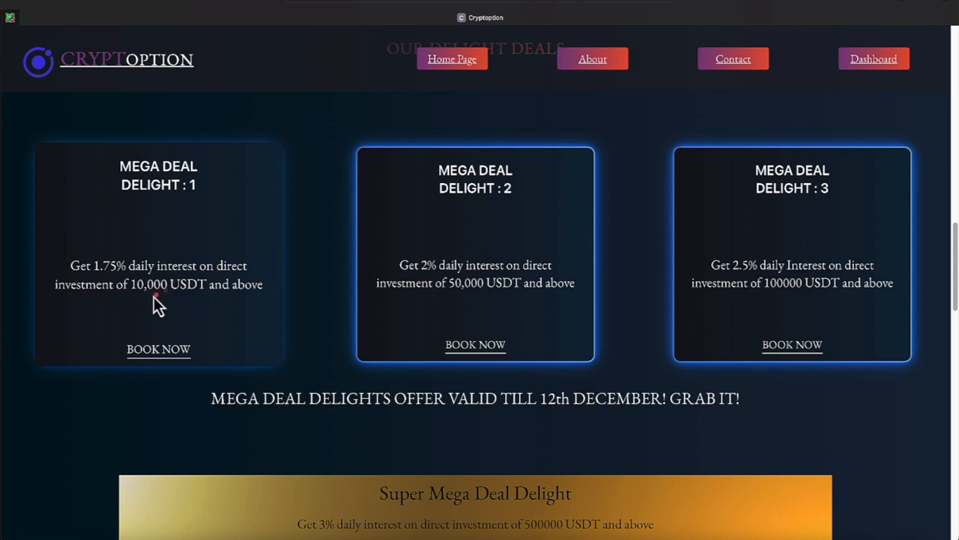
pyautogui.moveTo(176, 311)
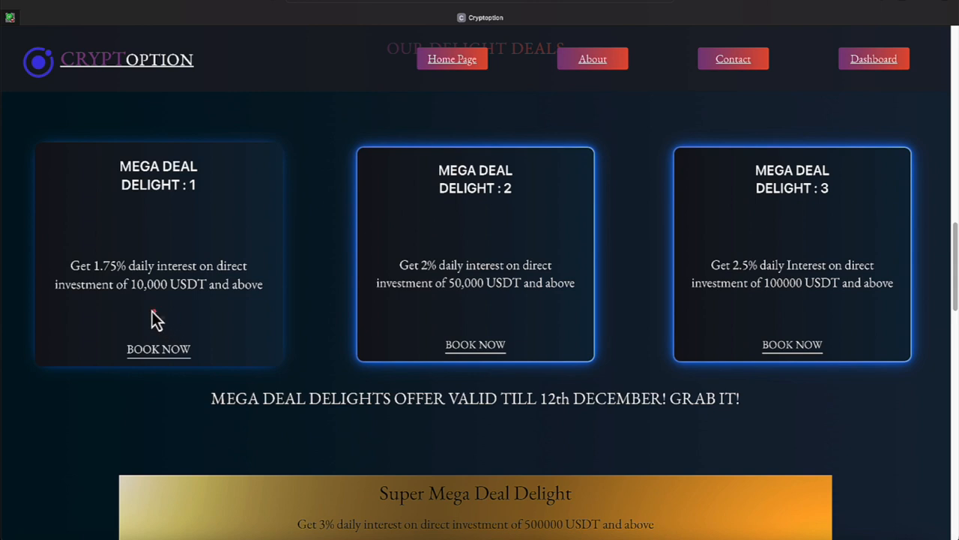
pyautogui.moveTo(165, 291)
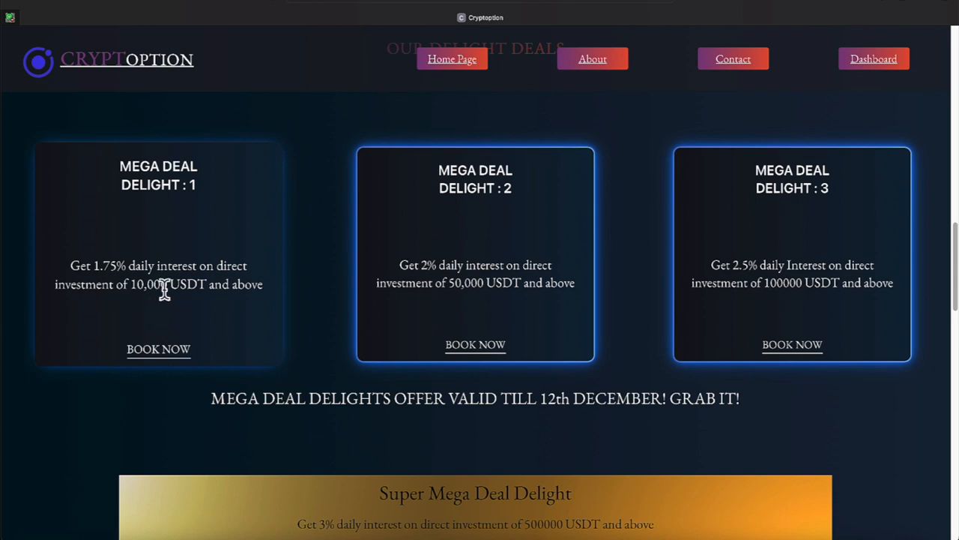
pyautogui.moveTo(169, 285)
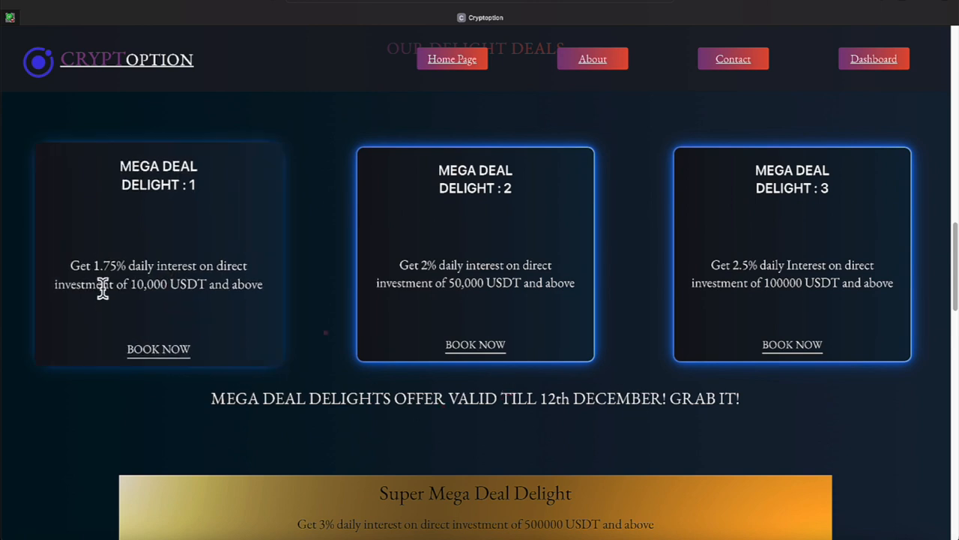
pyautogui.moveTo(125, 285)
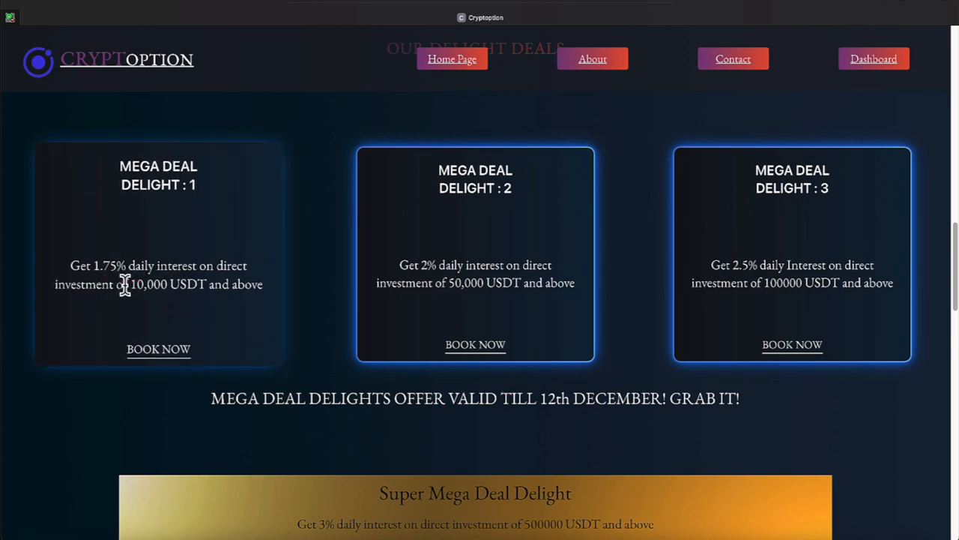
pyautogui.moveTo(133, 288)
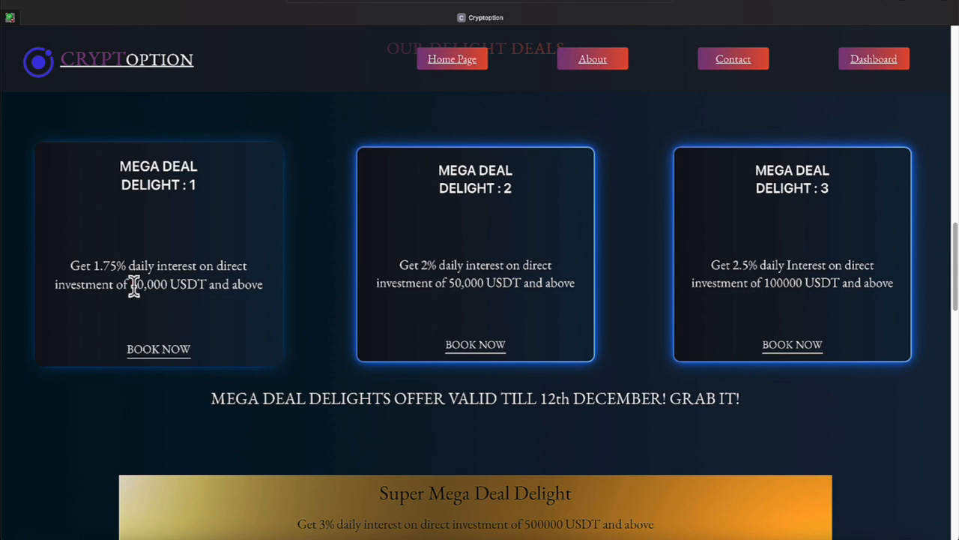
pyautogui.moveTo(139, 288)
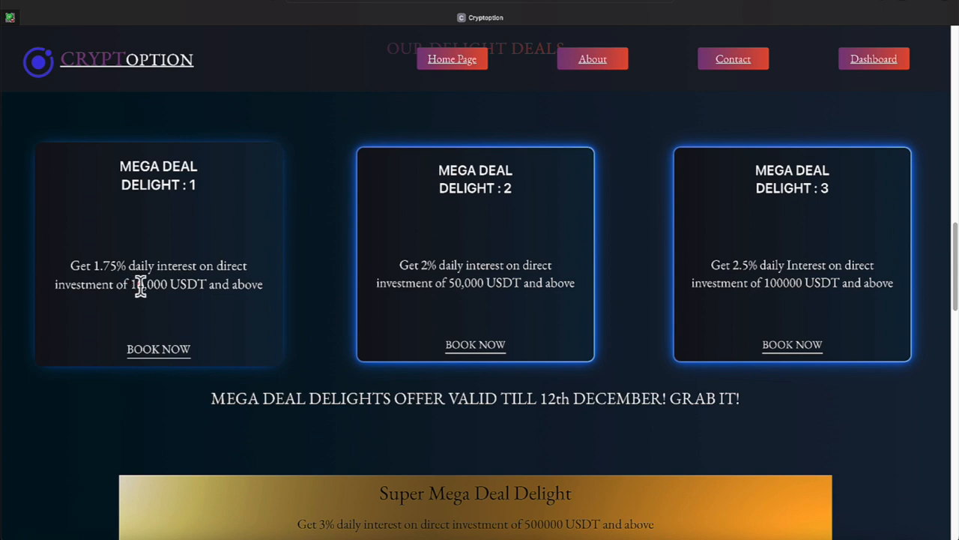
pyautogui.scroll(-3)
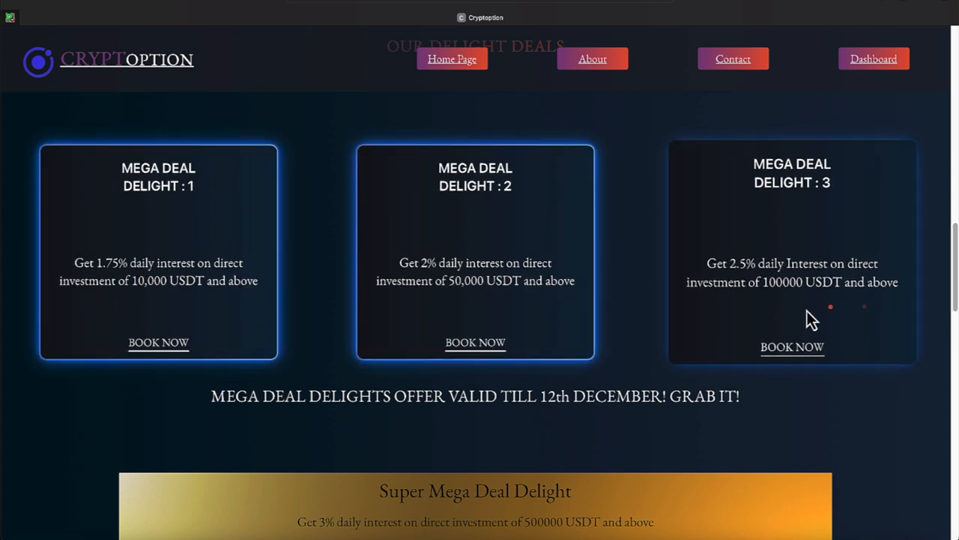
pyautogui.scroll(-3)
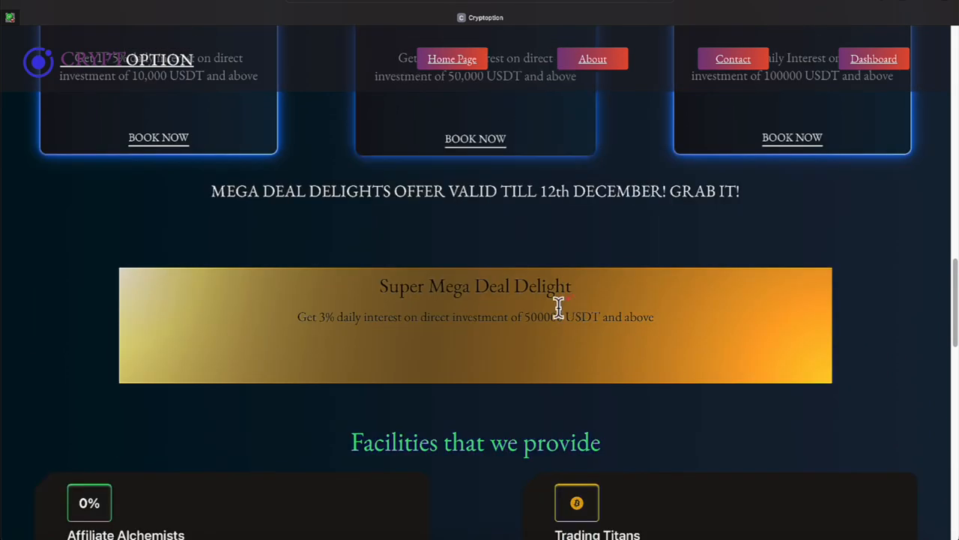
# - Scroll past Facilities to Our Business Blueprint, showing 1.5% daily interest and 100 USDT packages
pyautogui.scroll(-3)
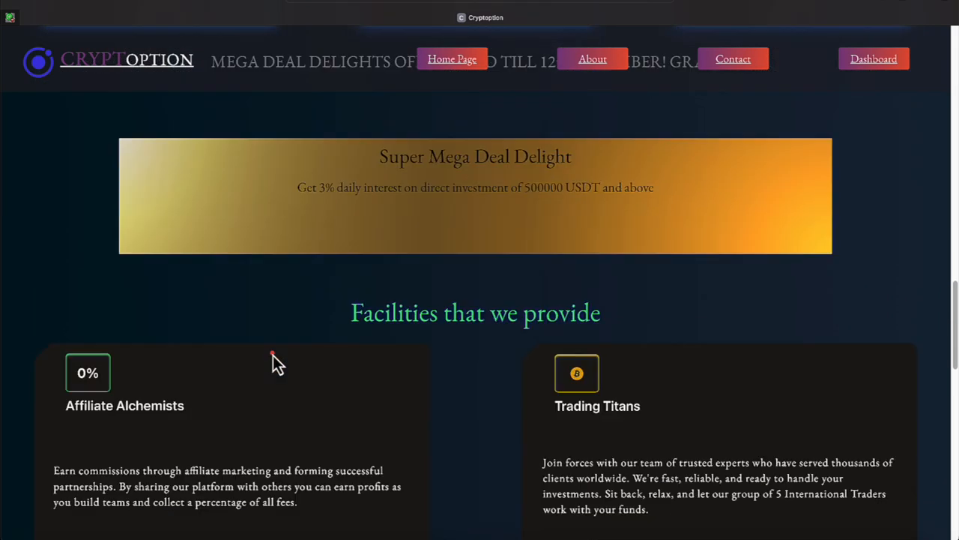
pyautogui.scroll(-3)
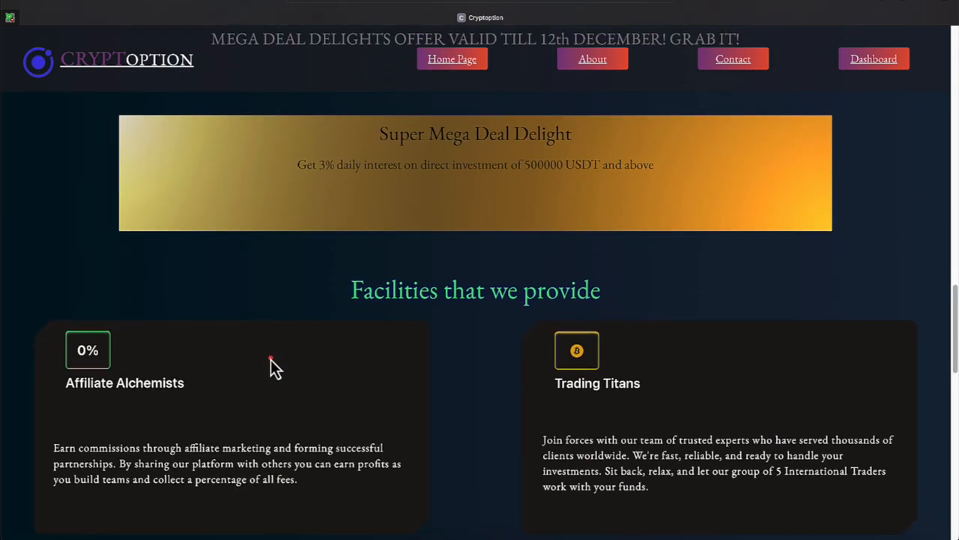
pyautogui.scroll(-3)
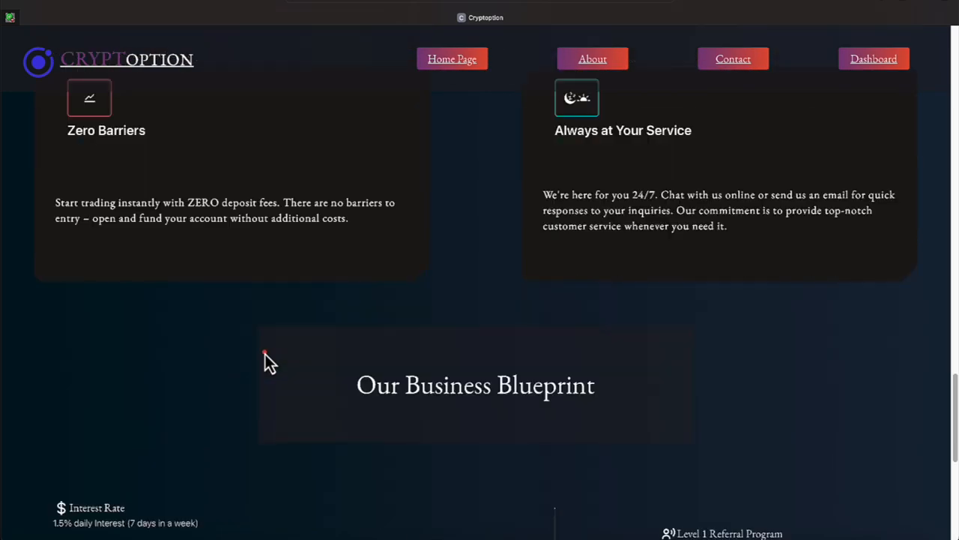
pyautogui.scroll(-3)
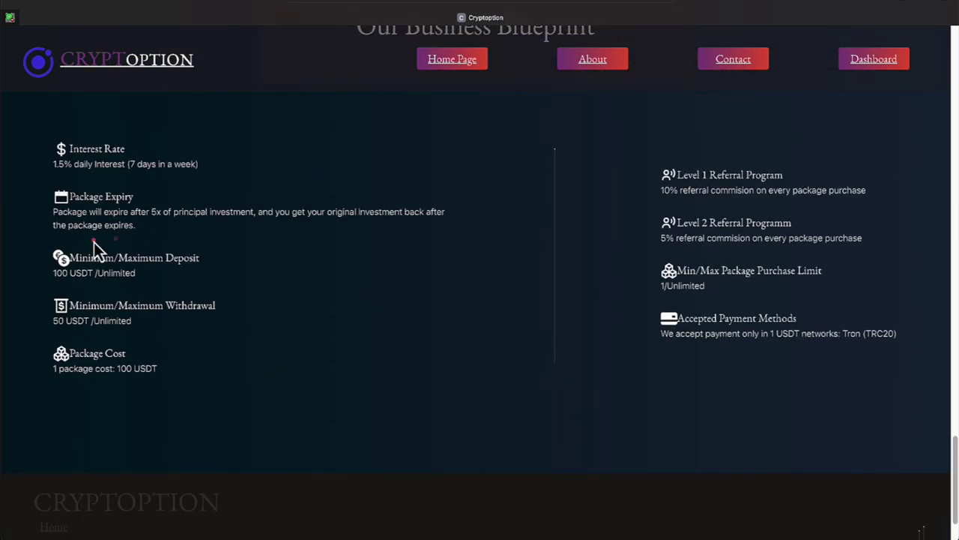
pyautogui.moveTo(133, 186)
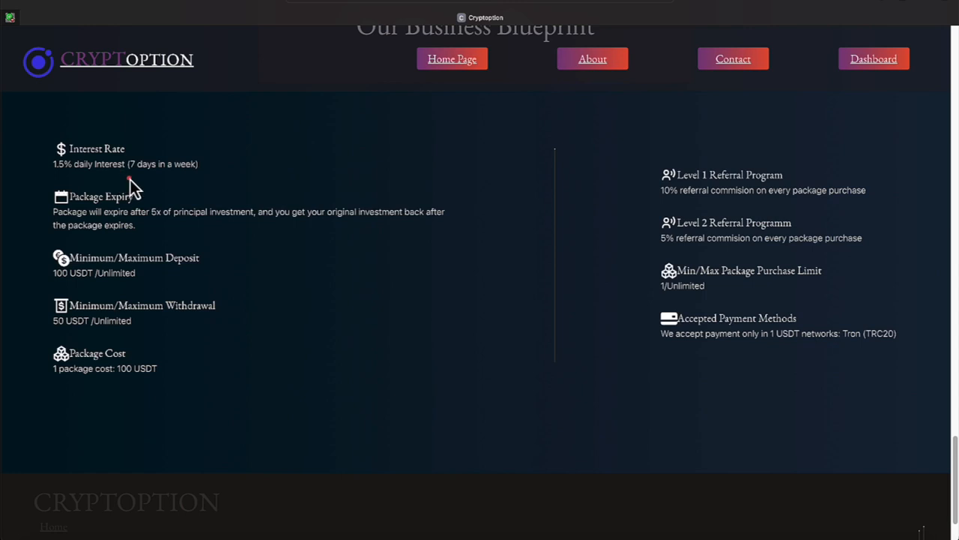
pyautogui.moveTo(180, 236)
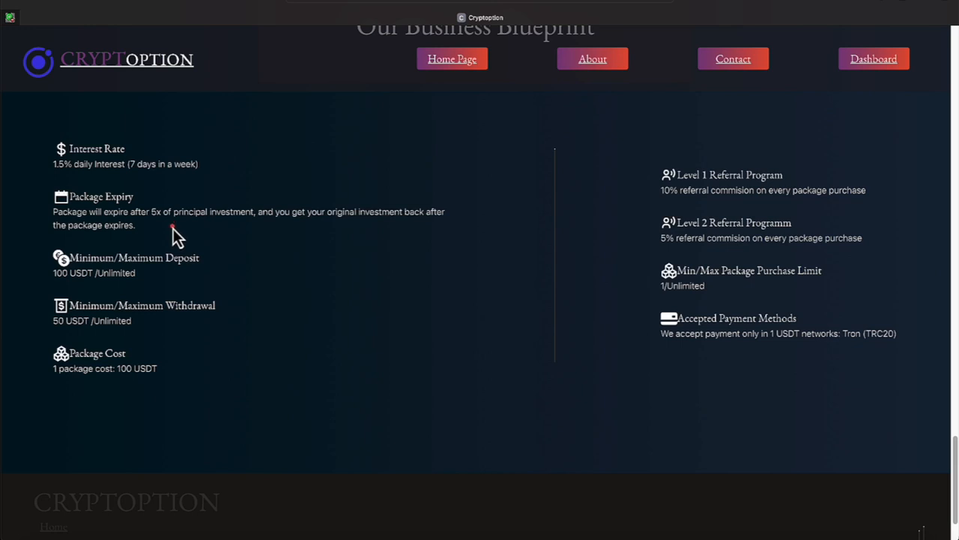
pyautogui.moveTo(126, 274)
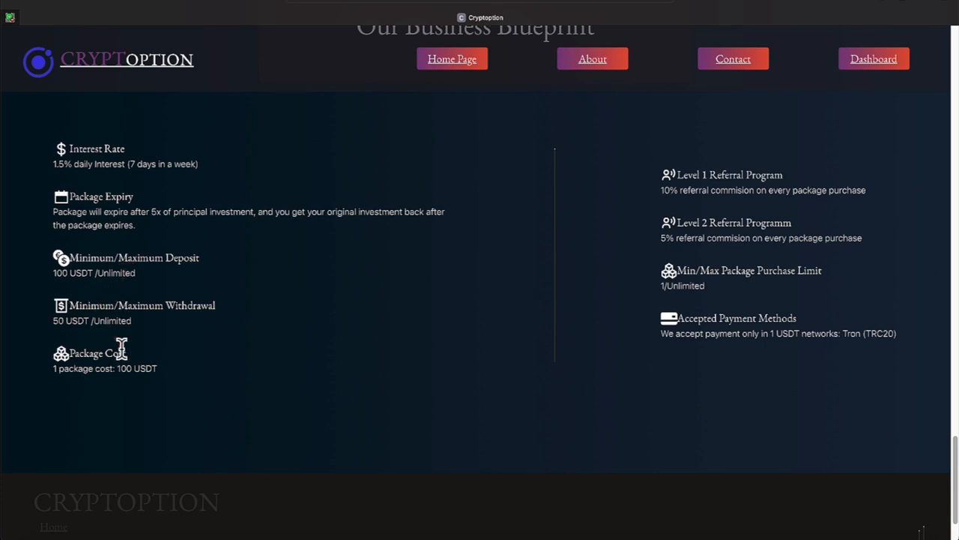
pyautogui.moveTo(85, 376)
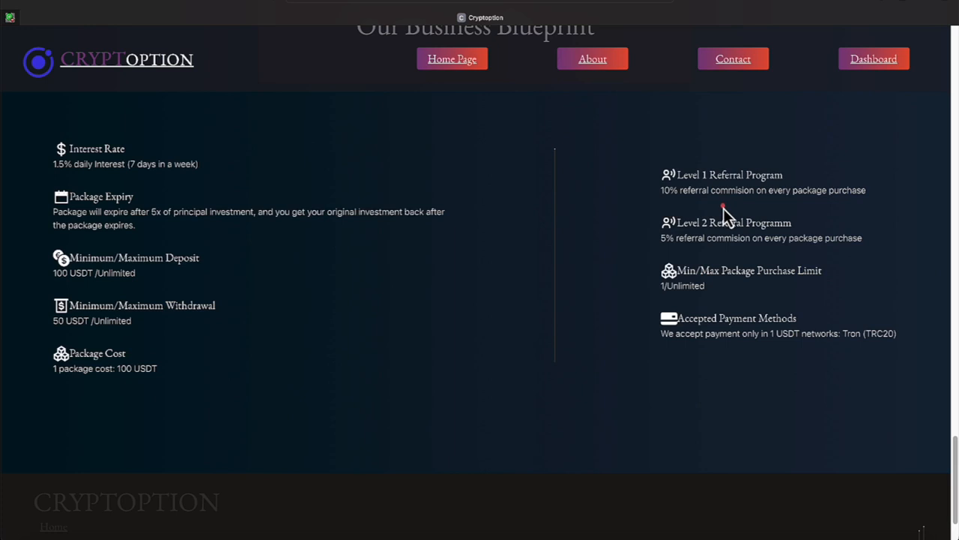
pyautogui.moveTo(713, 258)
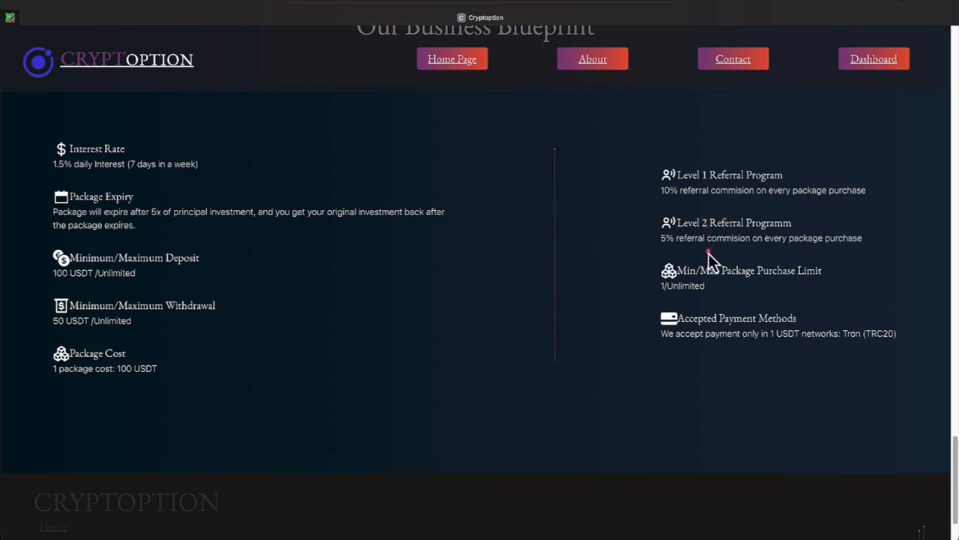
pyautogui.moveTo(721, 258)
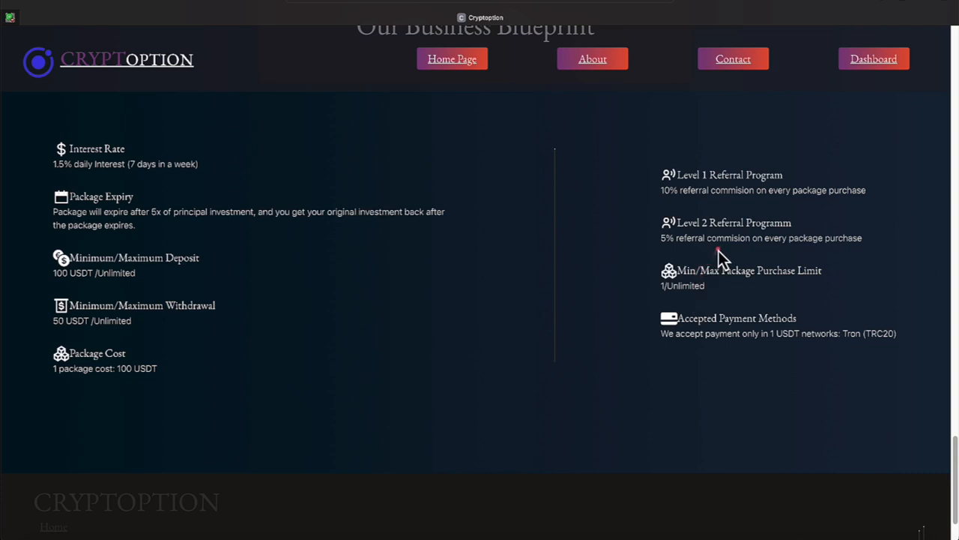
pyautogui.moveTo(695, 291)
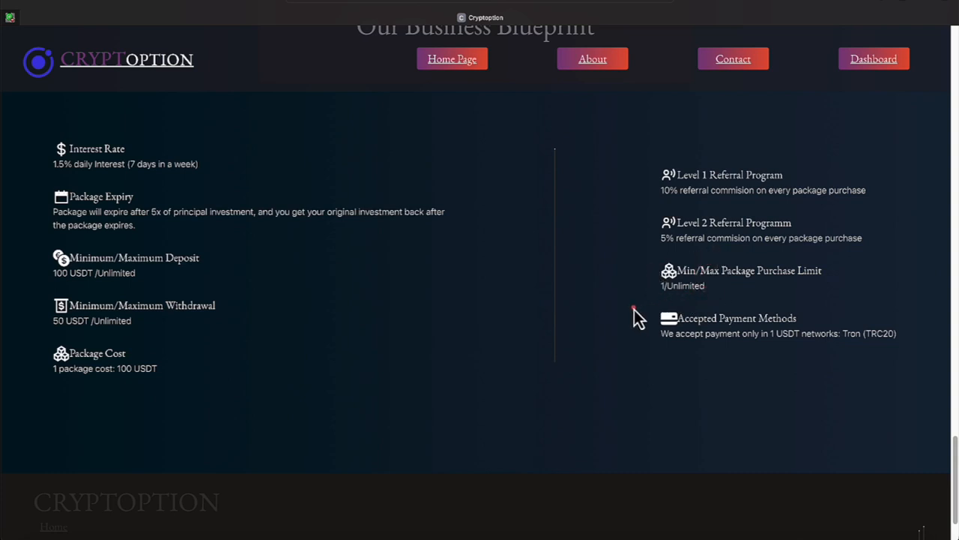
pyautogui.moveTo(559, 253)
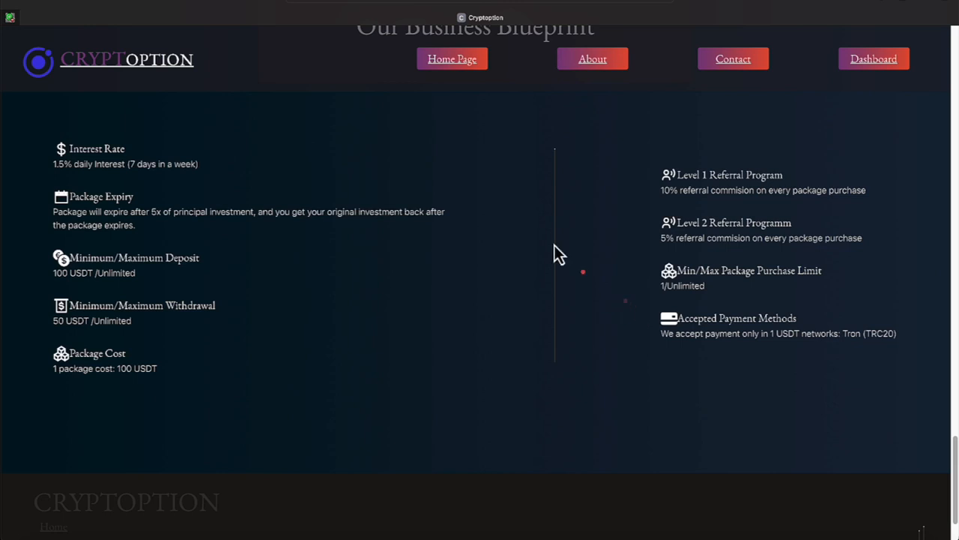
pyautogui.moveTo(36, 11)
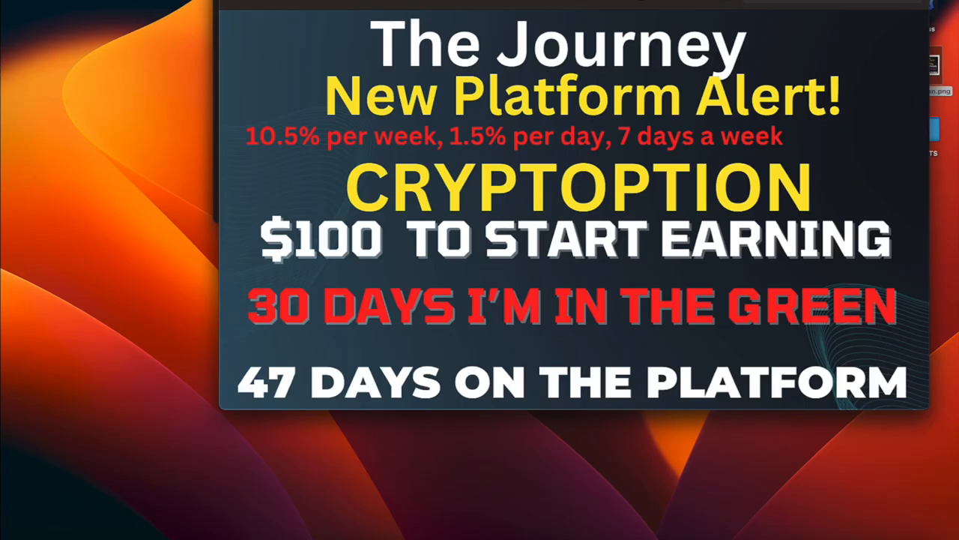
pyautogui.moveTo(123, 325)
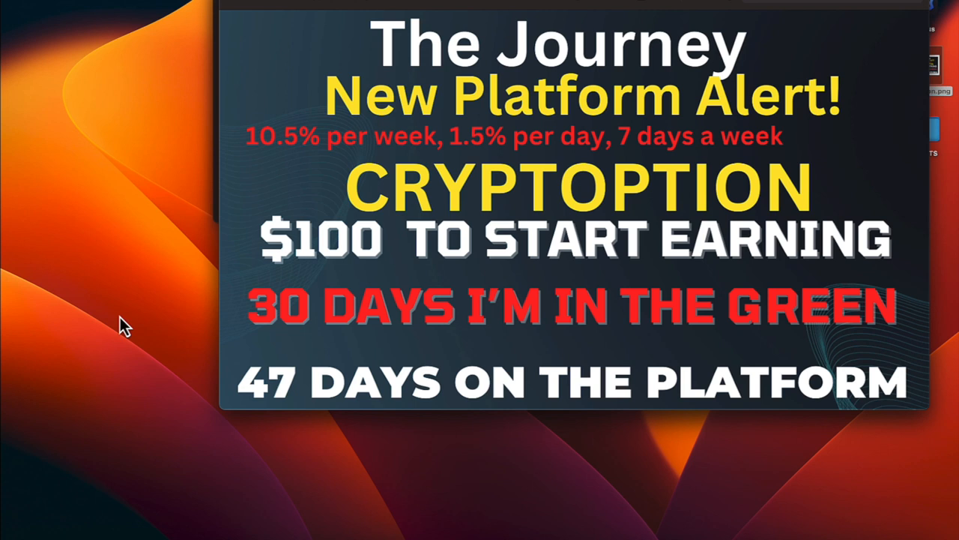
pyautogui.moveTo(54, 42)
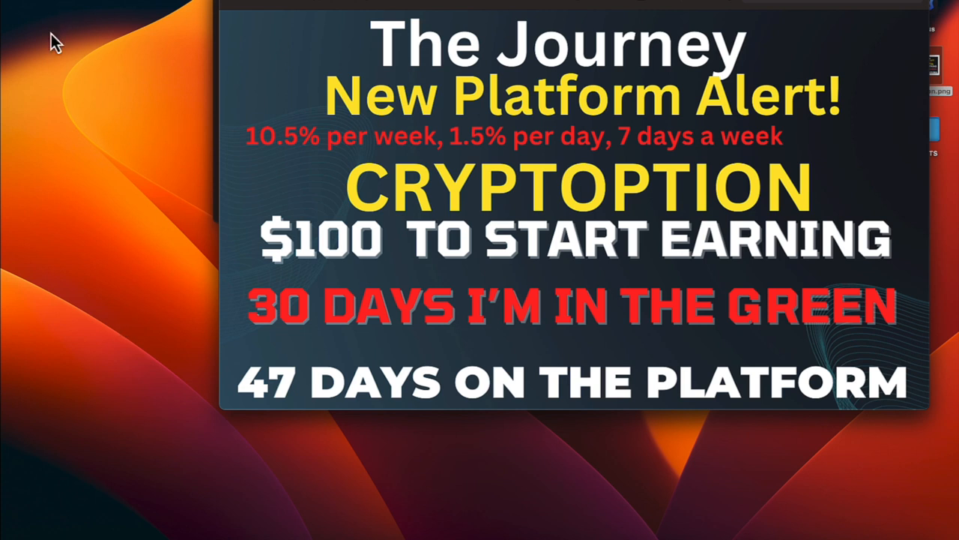
pyautogui.moveTo(63, 512)
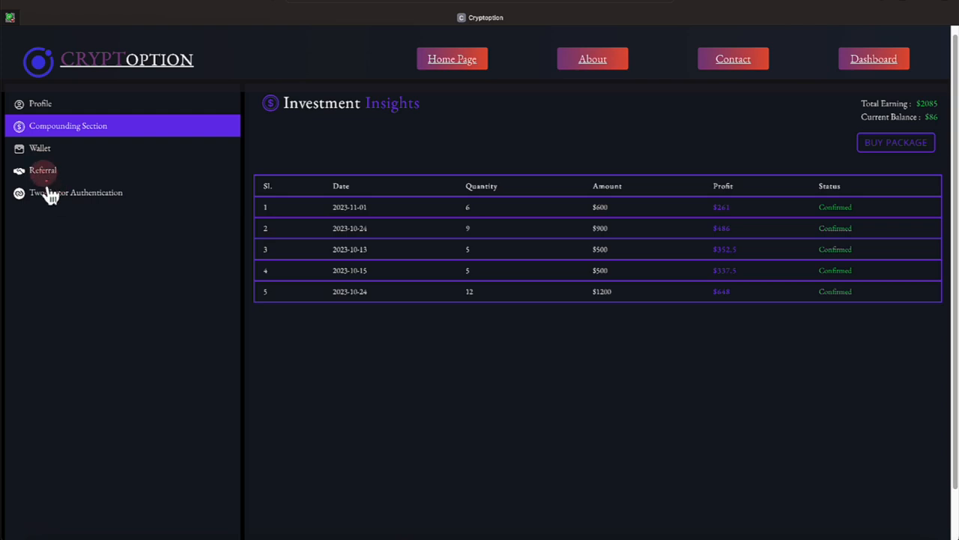
pyautogui.moveTo(40, 113)
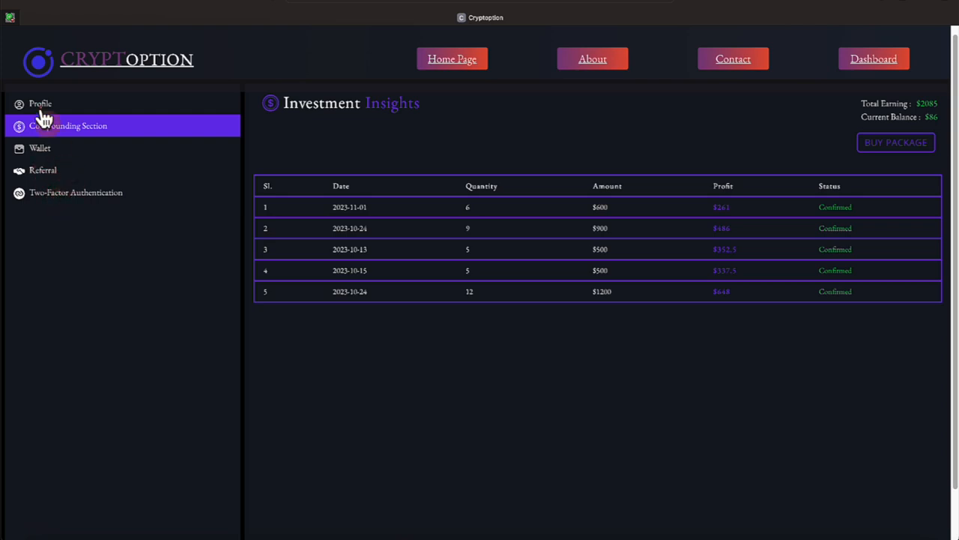
pyautogui.moveTo(74, 422)
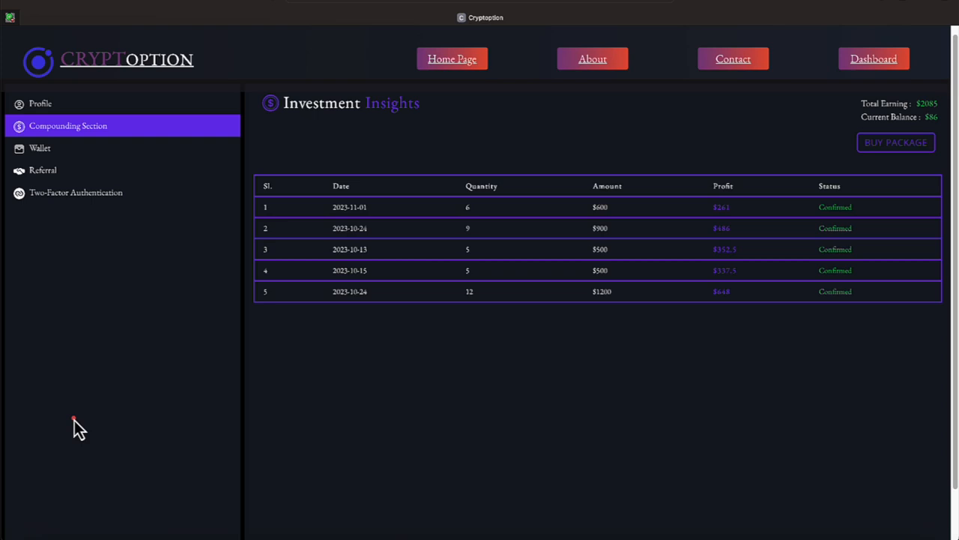
pyautogui.moveTo(110, 409)
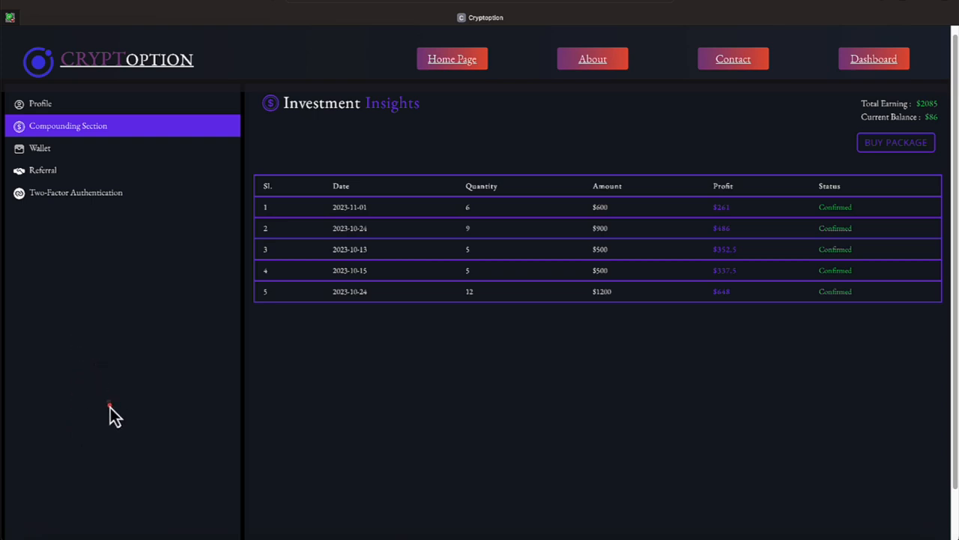
pyautogui.moveTo(106, 439)
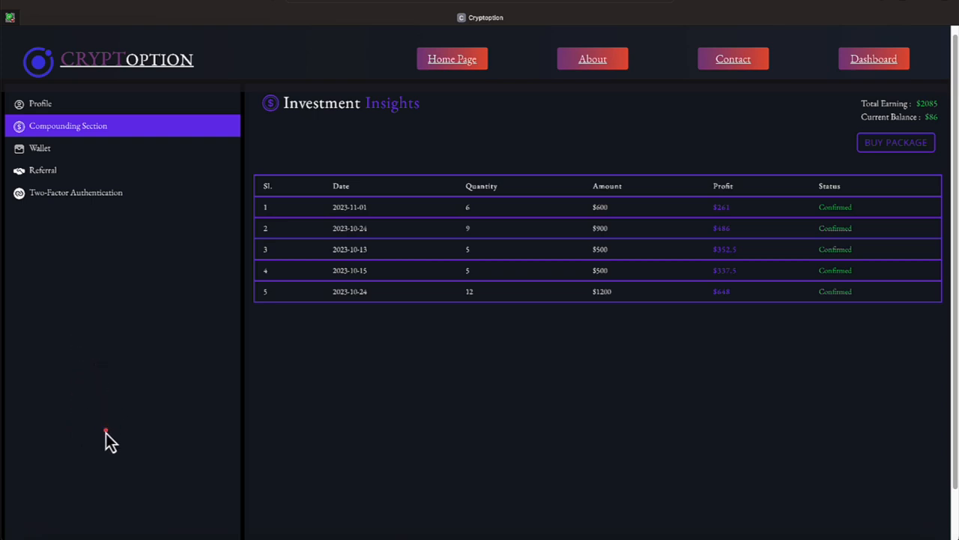
pyautogui.moveTo(84, 474)
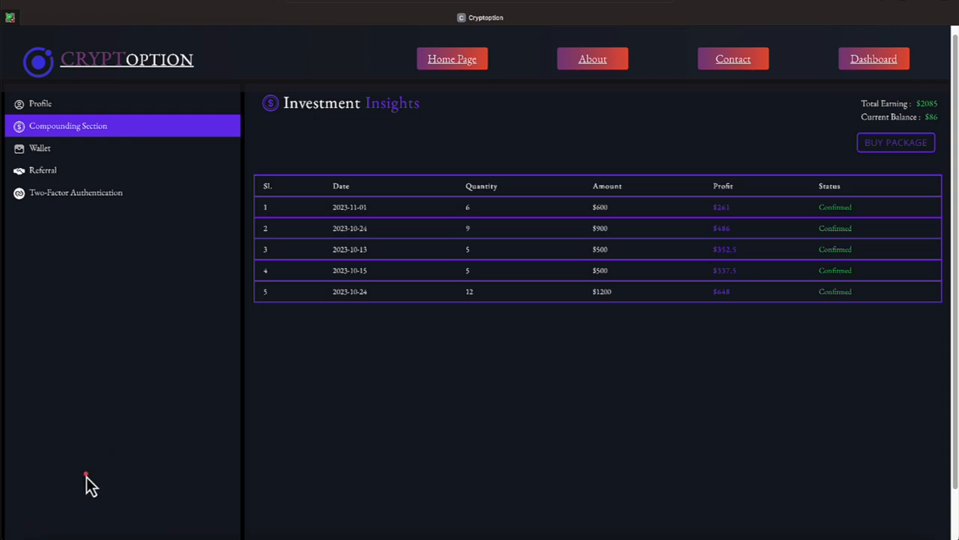